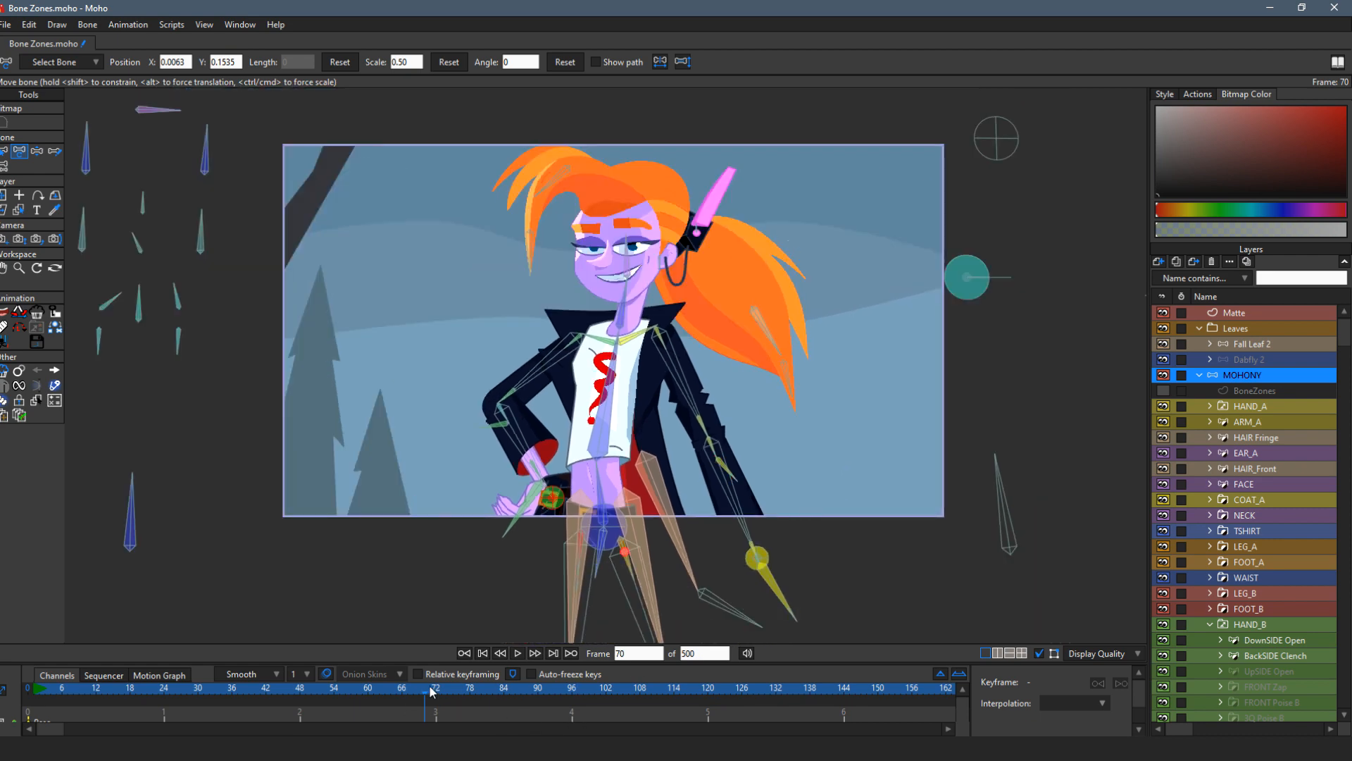
Step: Scrub the Bone Zones animation forward to frame 104 in the viewport
{"action": "left_click", "coordinate": [656, 696]}
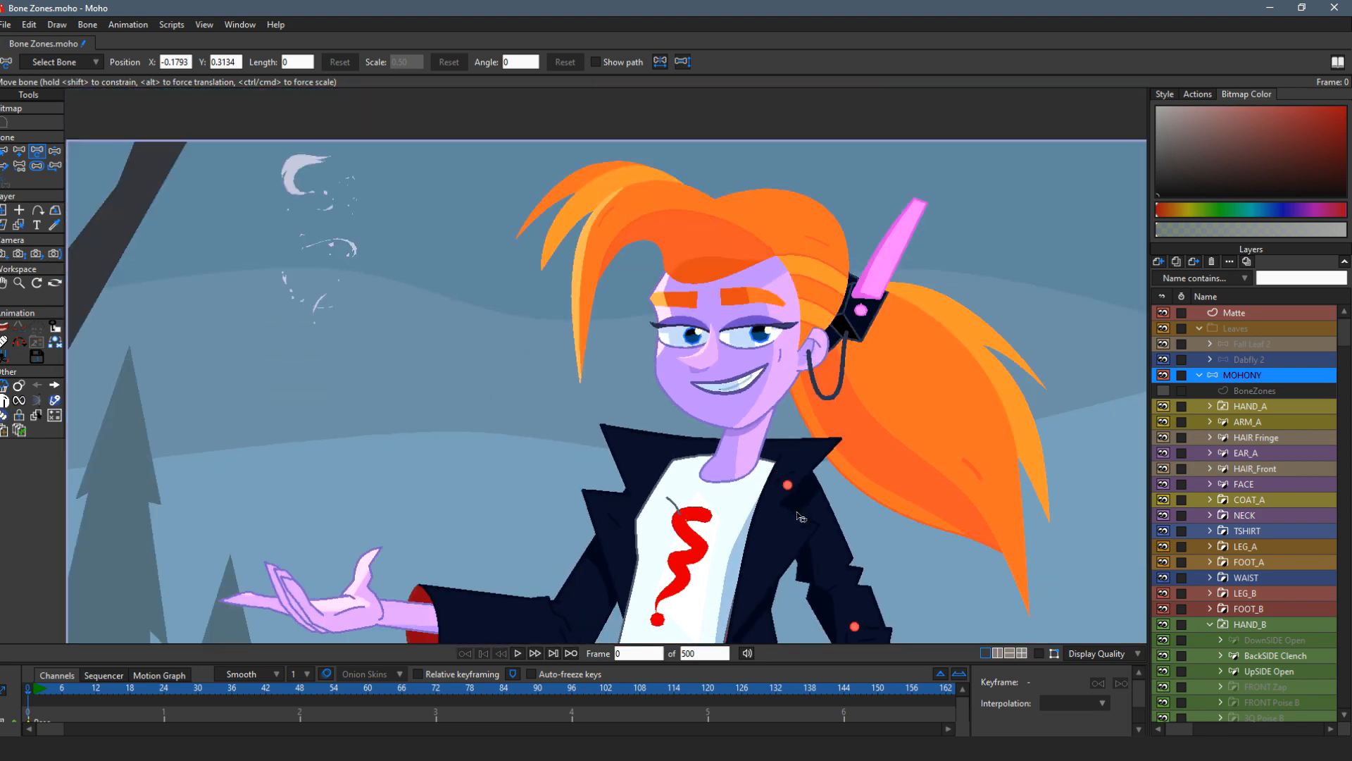
{"action": "left_click", "coordinate": [572, 688]}
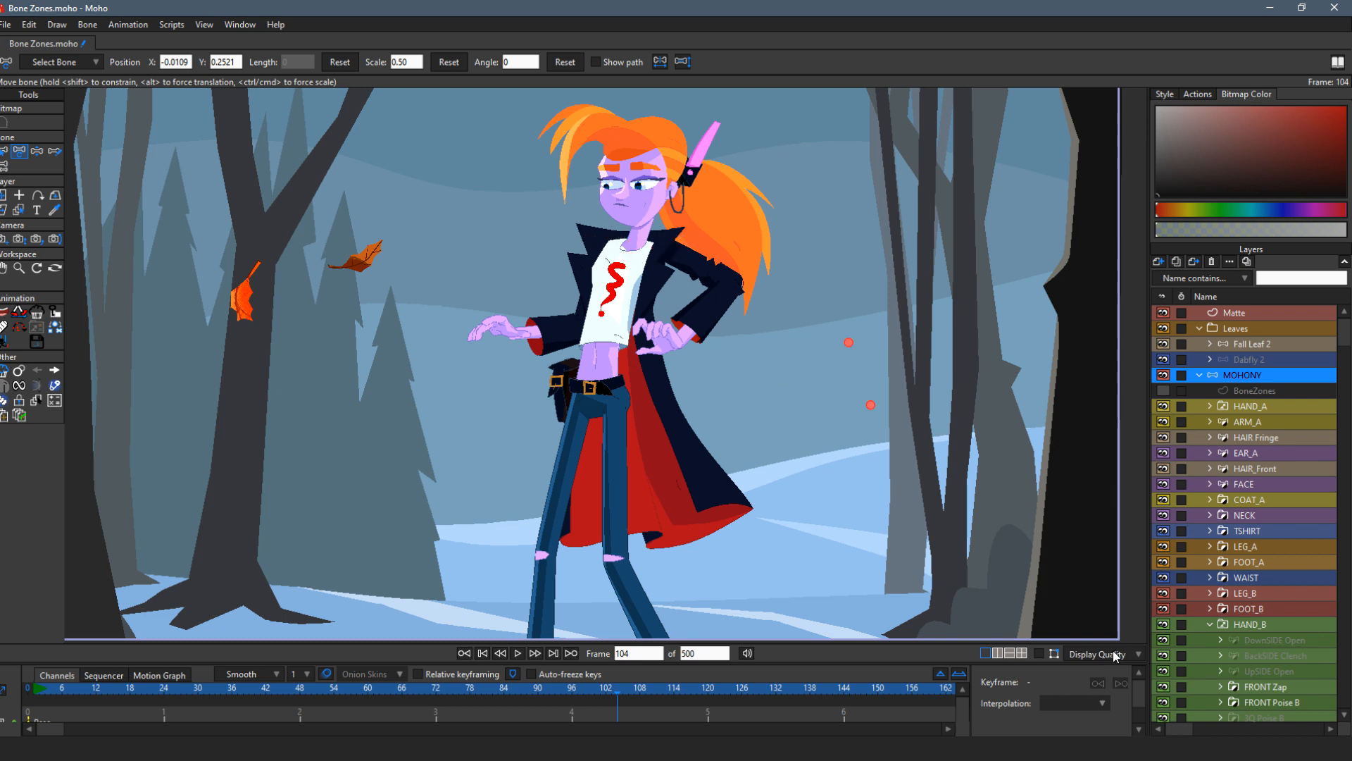
Step: Open the Display Quality options and toggle the Antialiasing checkbox
{"action": "left_click", "coordinate": [1096, 653]}
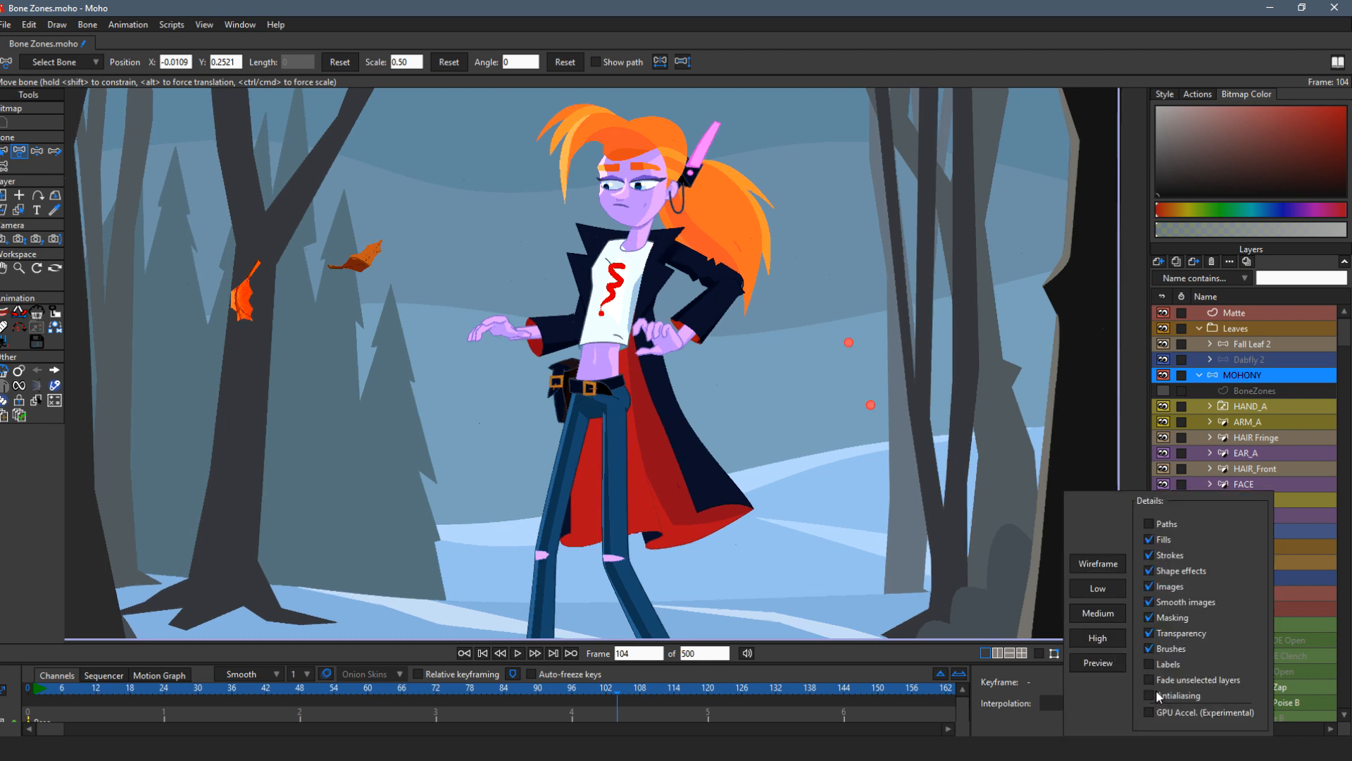
{"action": "left_click", "coordinate": [1149, 695]}
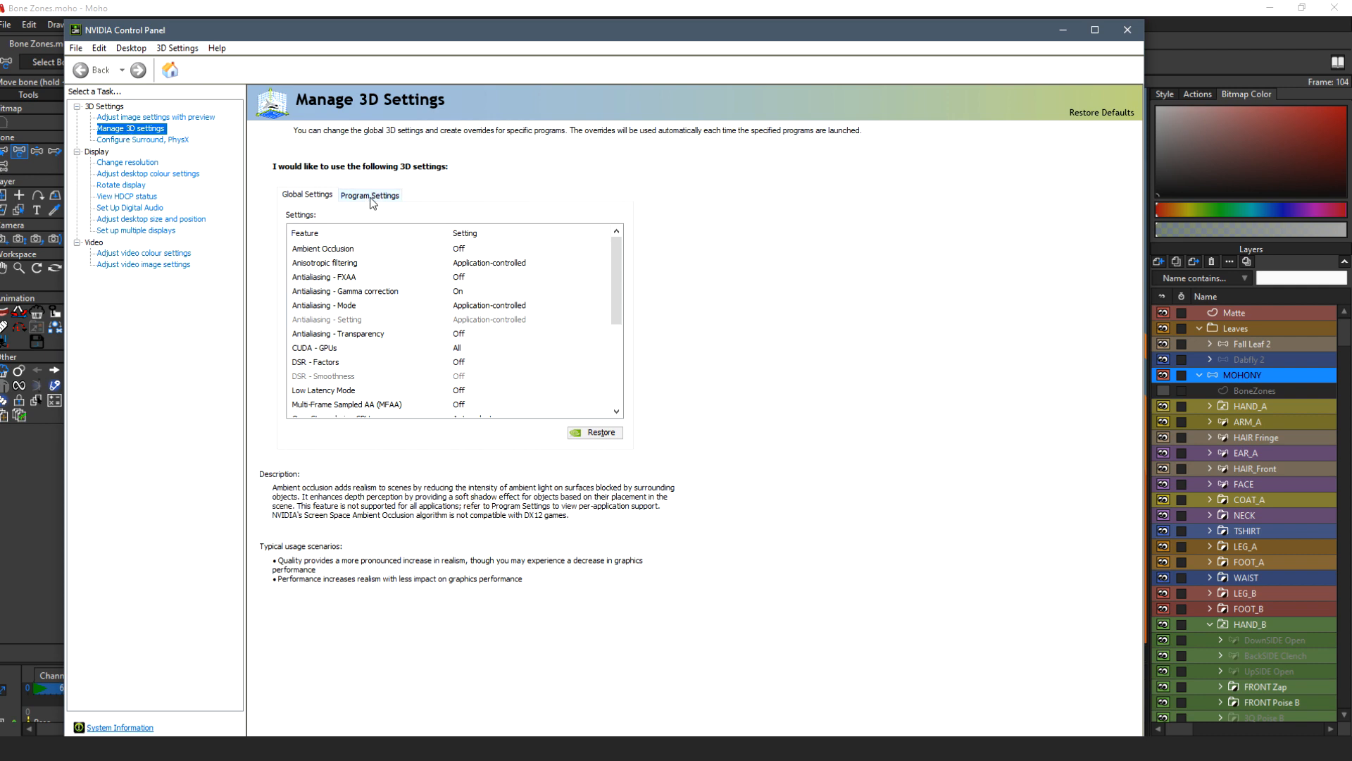
Step: Add Moho 13.0.2 under Program Settings in Manage 3D Settings
{"action": "left_click", "coordinate": [369, 194]}
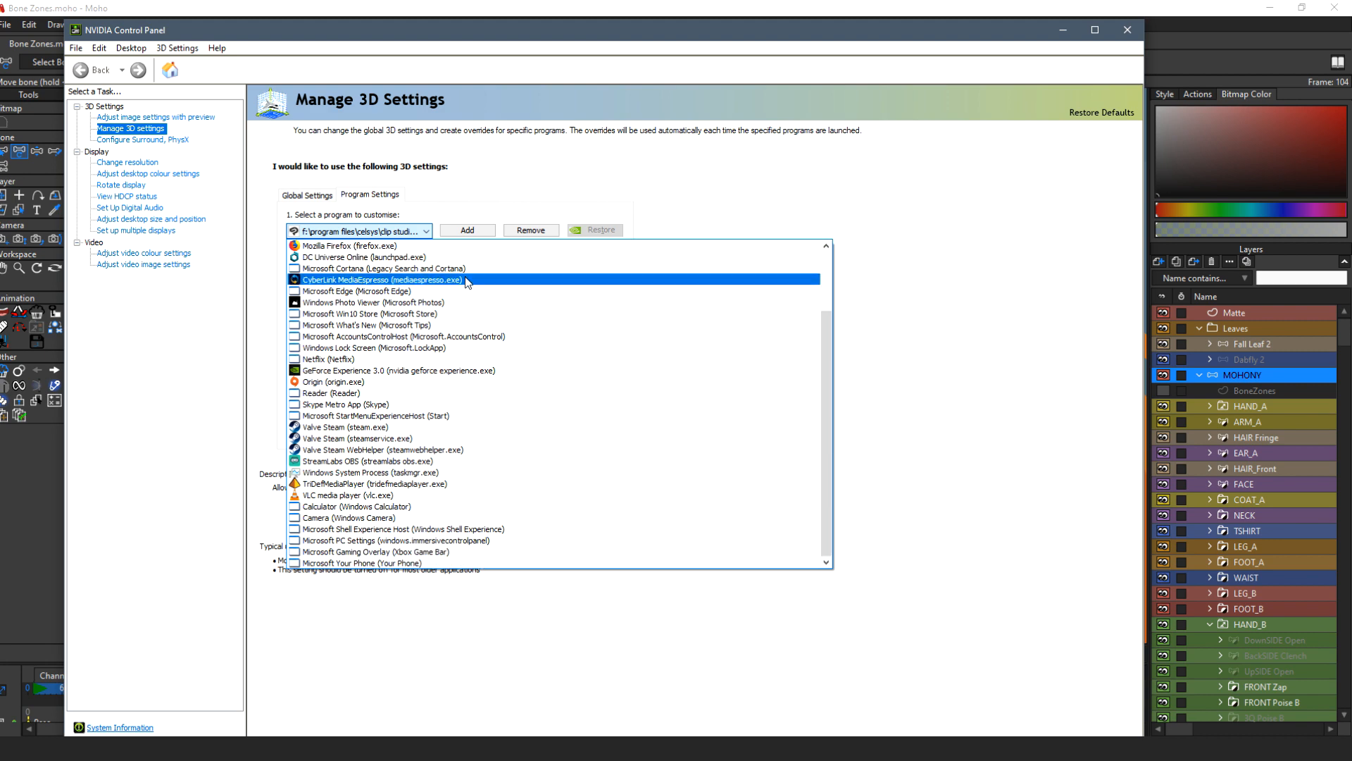
{"action": "left_click", "coordinate": [371, 245]}
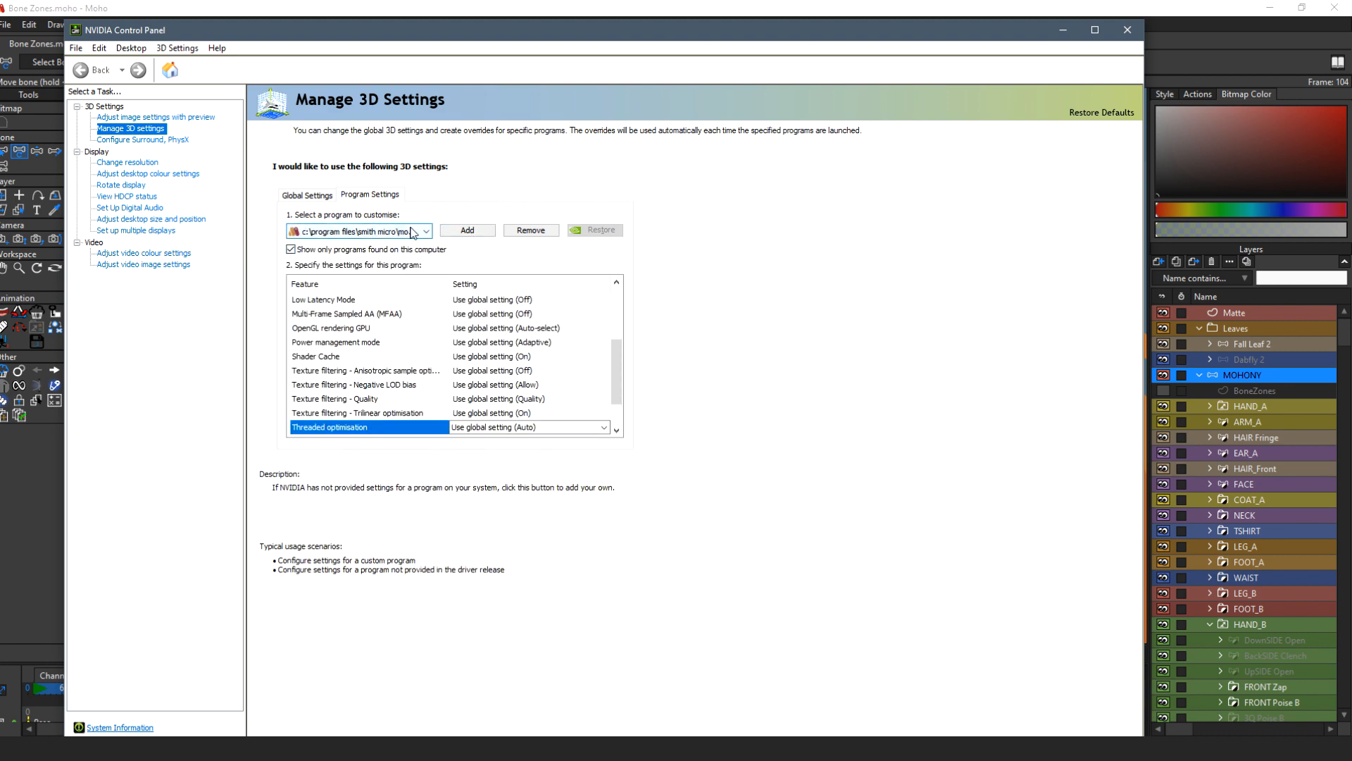
{"action": "left_click", "coordinate": [466, 230]}
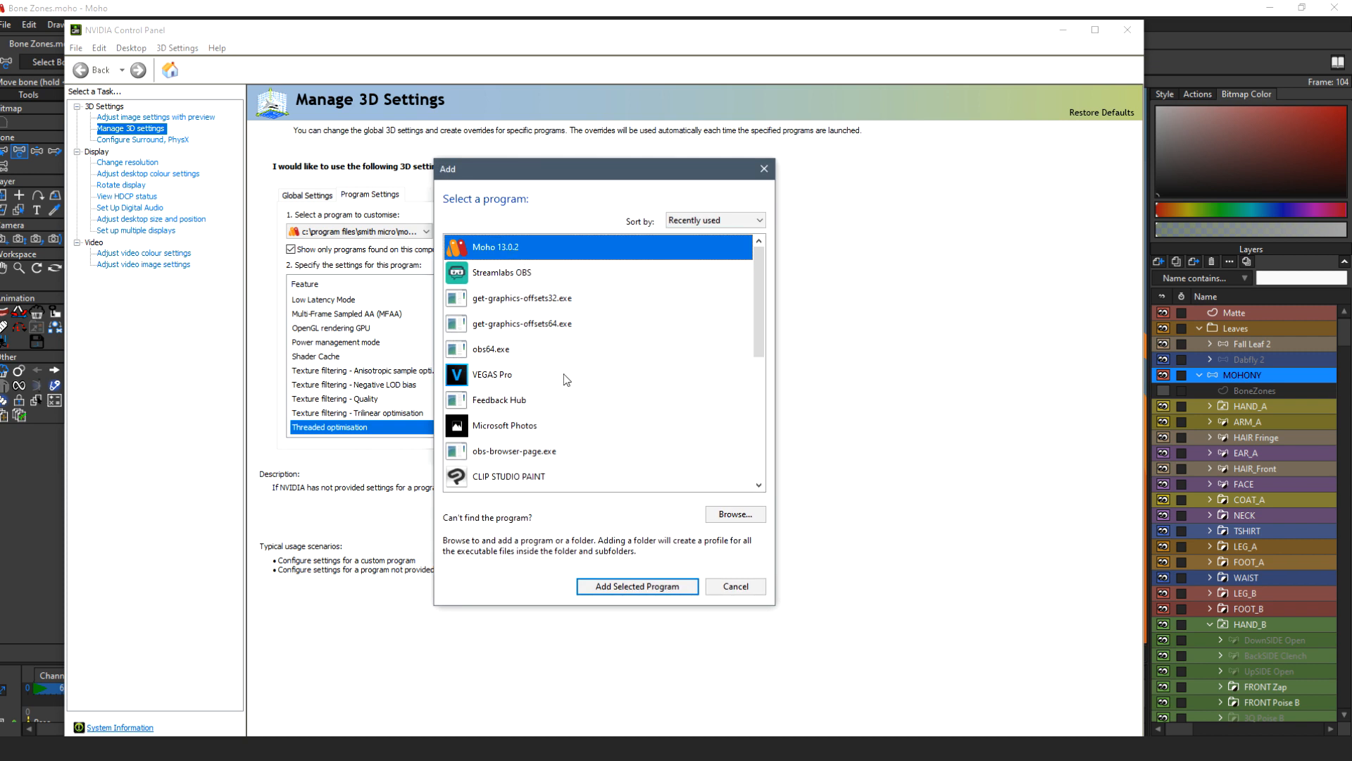
{"action": "left_click", "coordinate": [637, 587]}
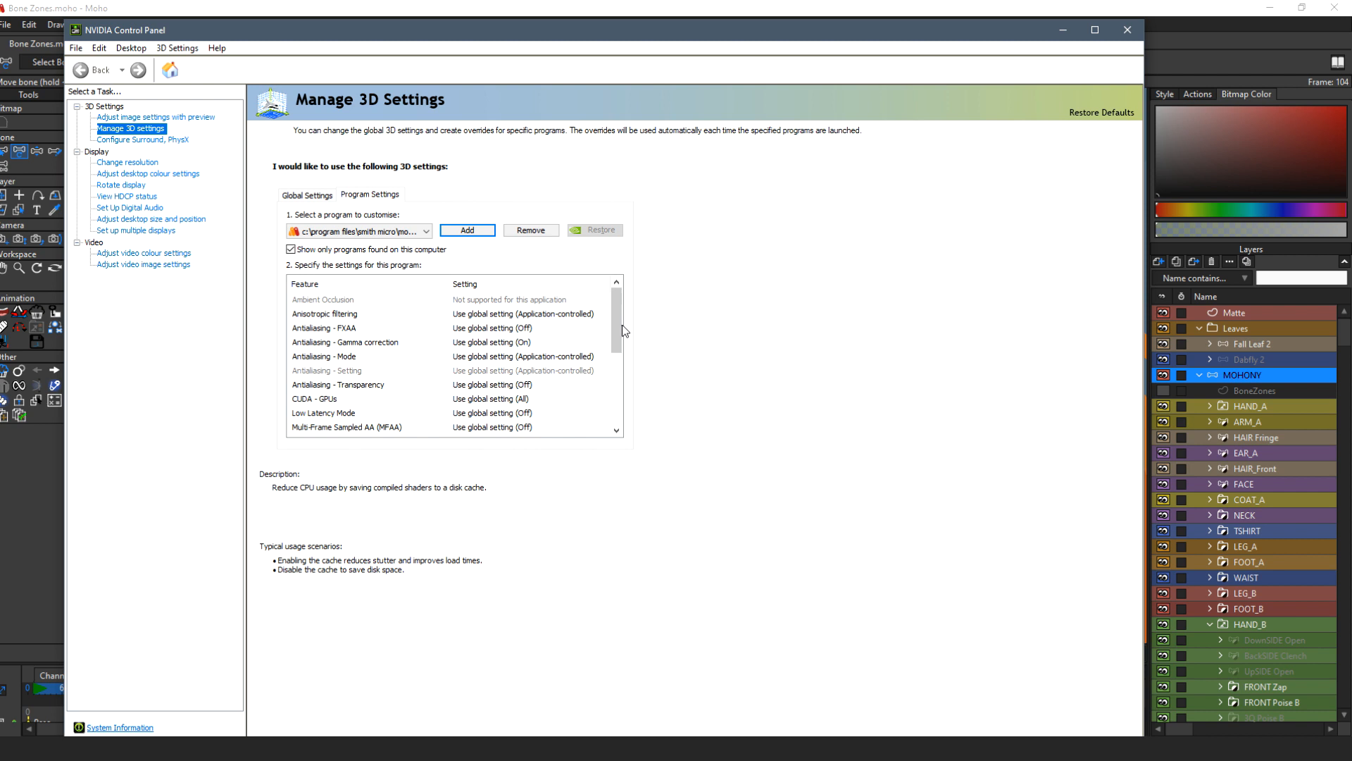
{"action": "scroll", "scroll_direction": "down", "scroll_amount": 3}
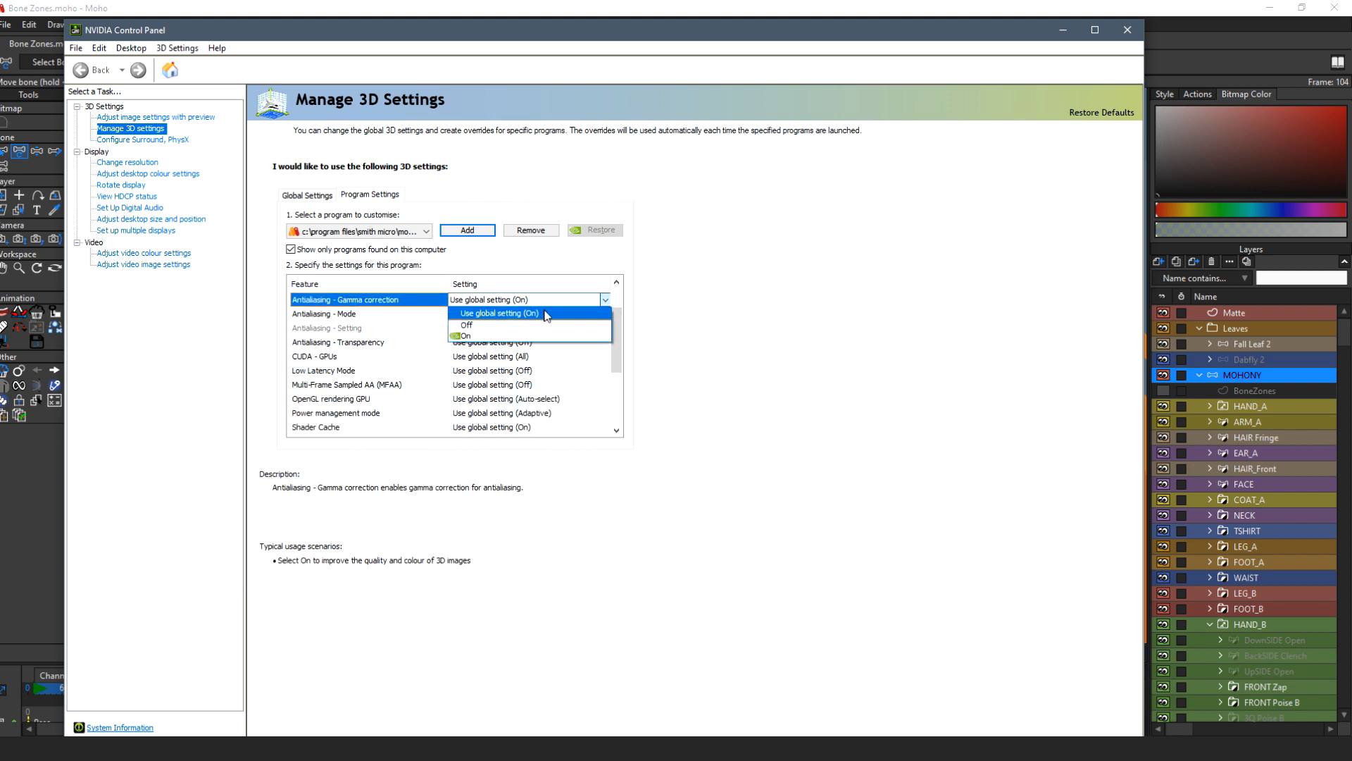
Step: Override Moho's antialiasing mode, with gamma correction on and 4x supersample transparency
{"action": "left_click", "coordinate": [465, 335]}
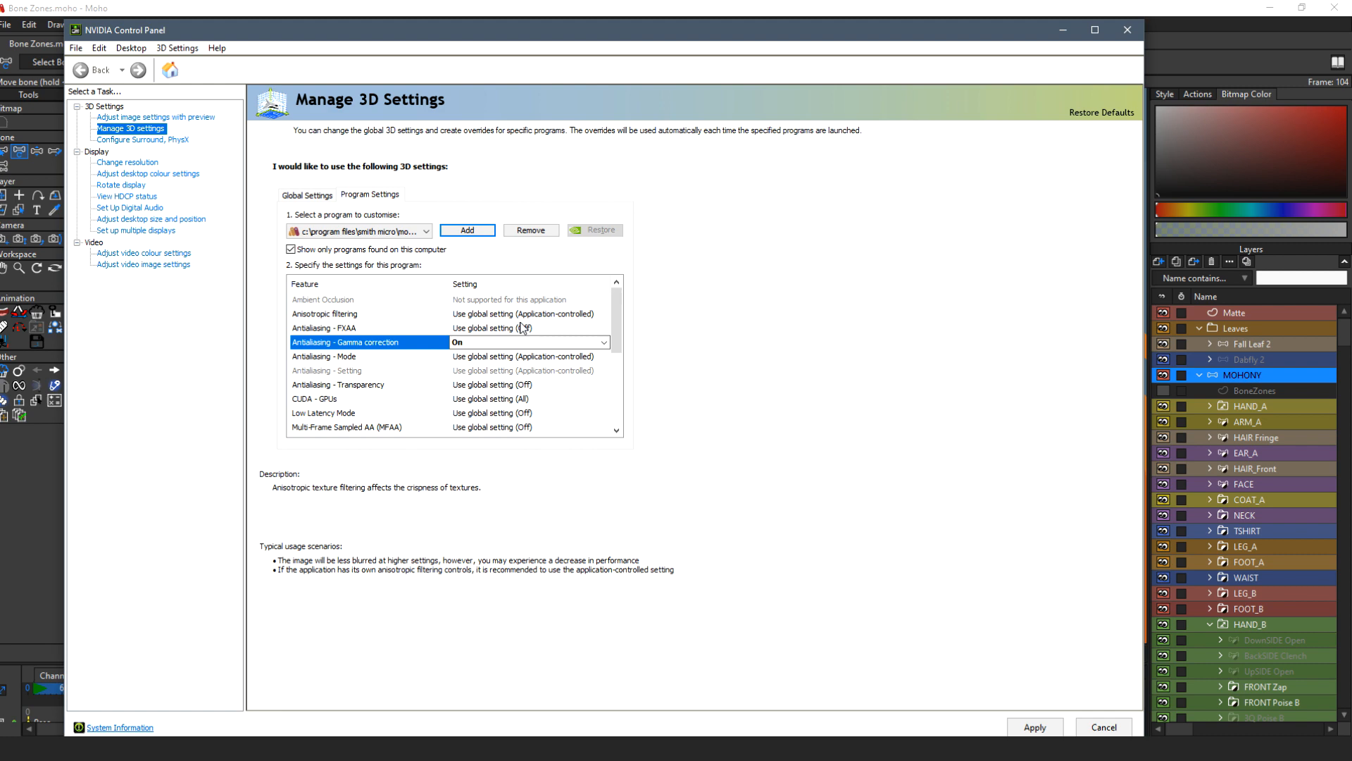
{"action": "left_click", "coordinate": [603, 356]}
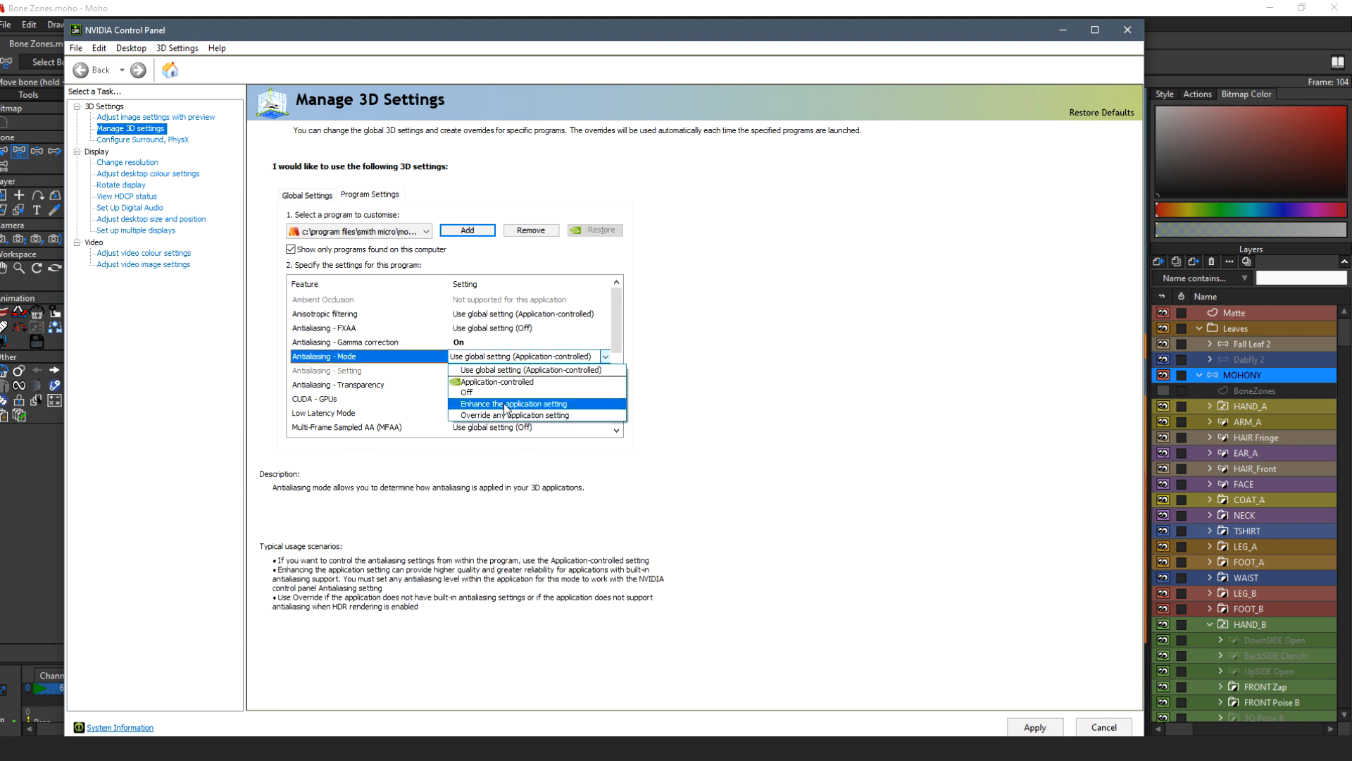
{"action": "left_click", "coordinate": [515, 415]}
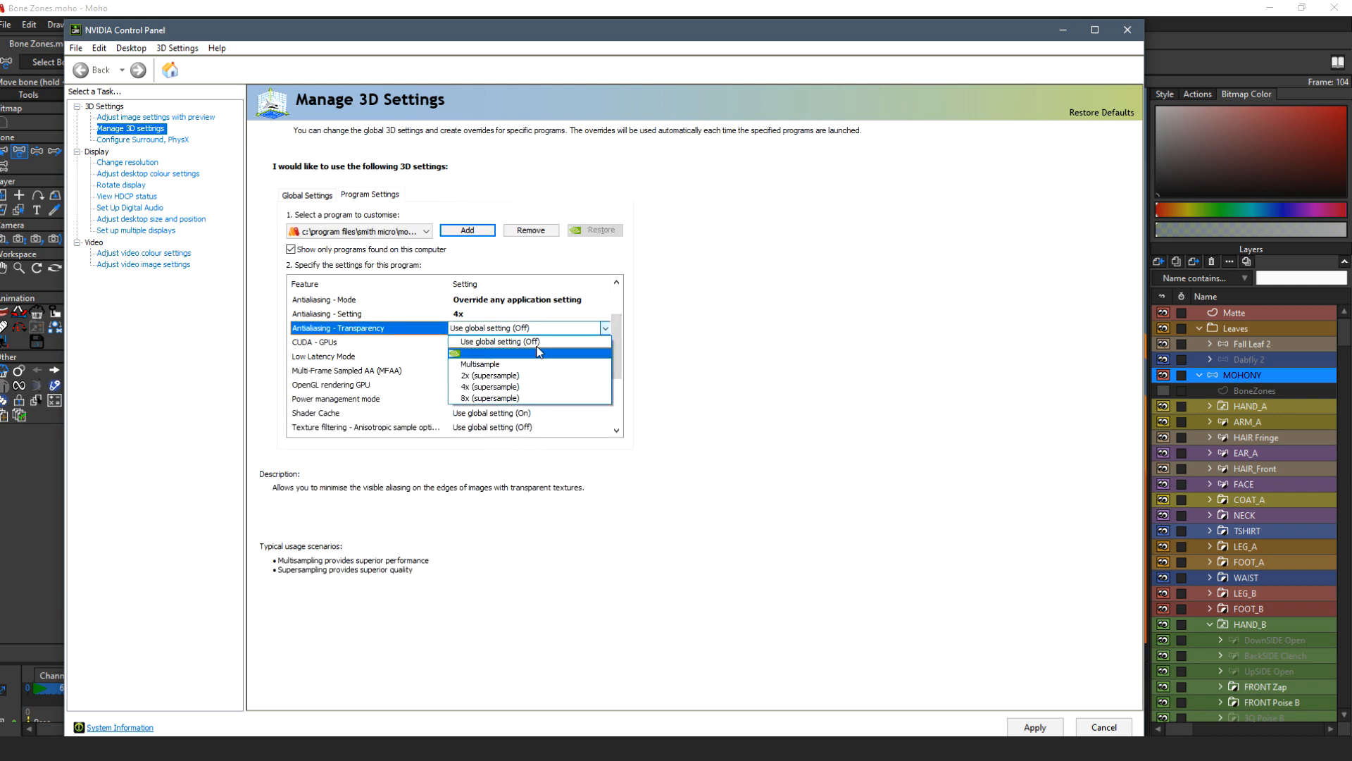
{"action": "left_click", "coordinate": [489, 387]}
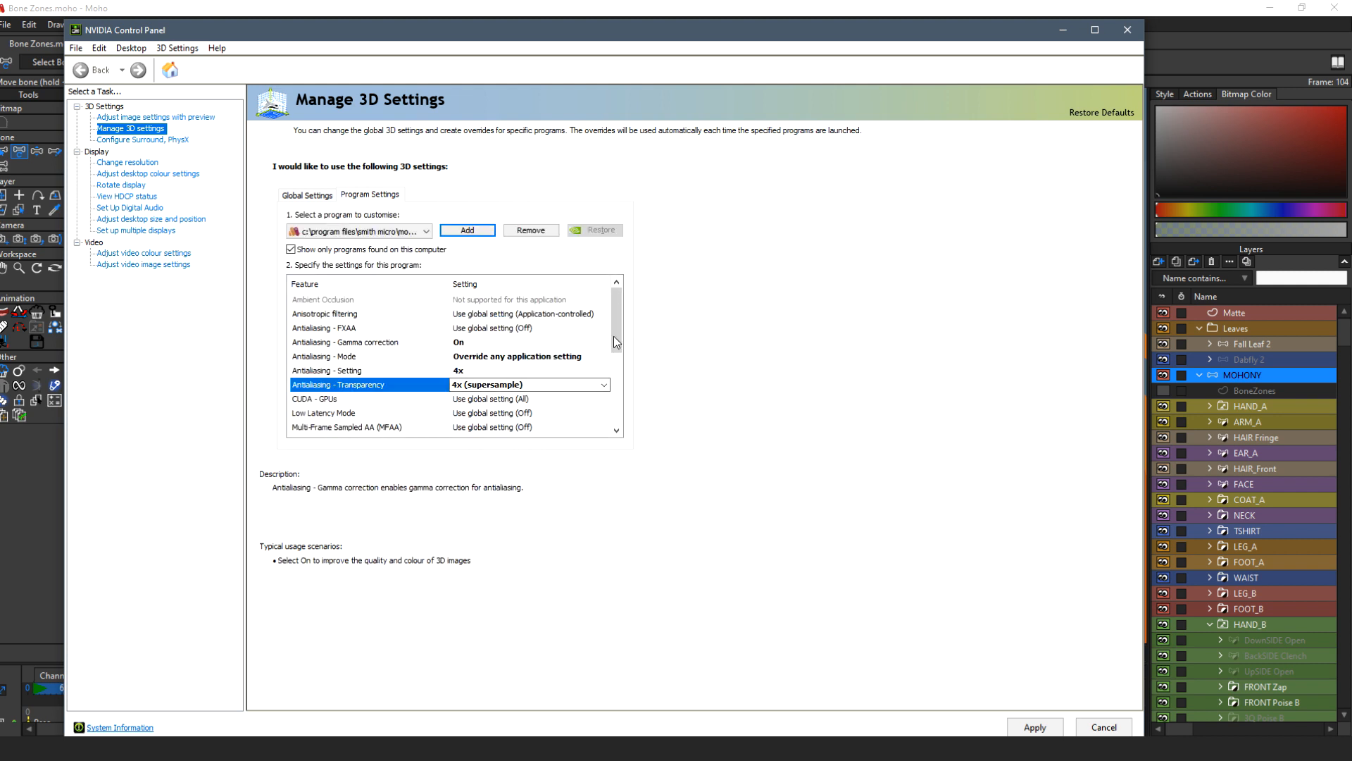
Step: Set Moho's low latency mode to Ultra and turn Multi-Frame Sampled AA on
{"action": "scroll", "scroll_direction": "down", "scroll_amount": 3}
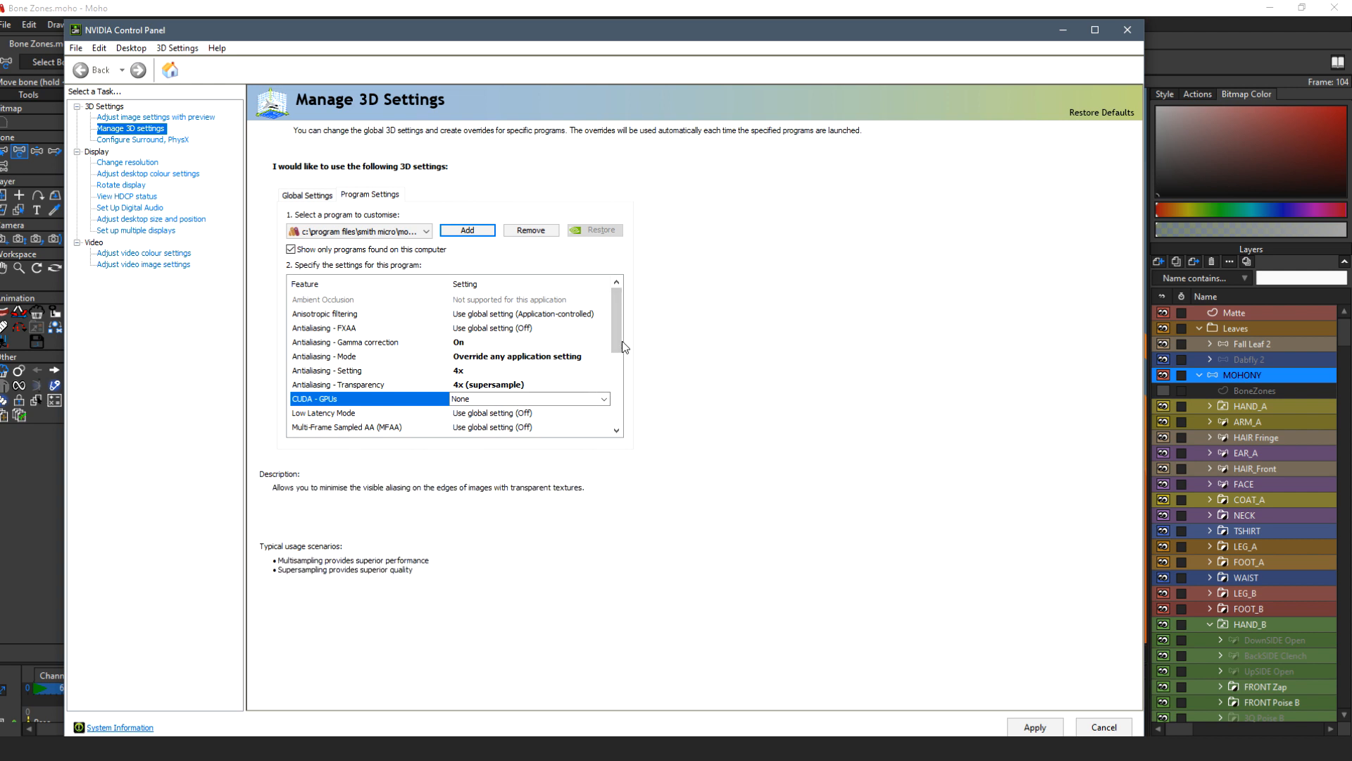
{"action": "scroll", "scroll_direction": "down", "scroll_amount": 3}
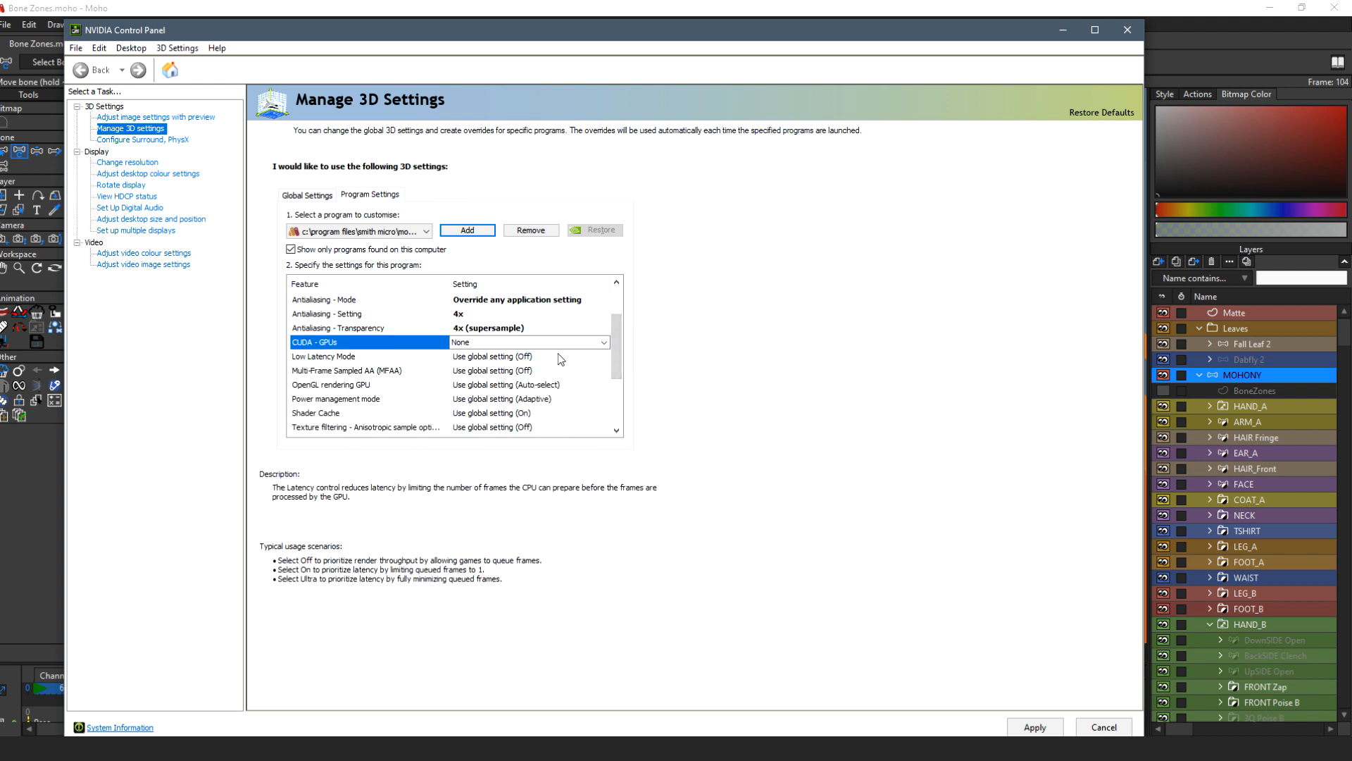
{"action": "left_click", "coordinate": [603, 357]}
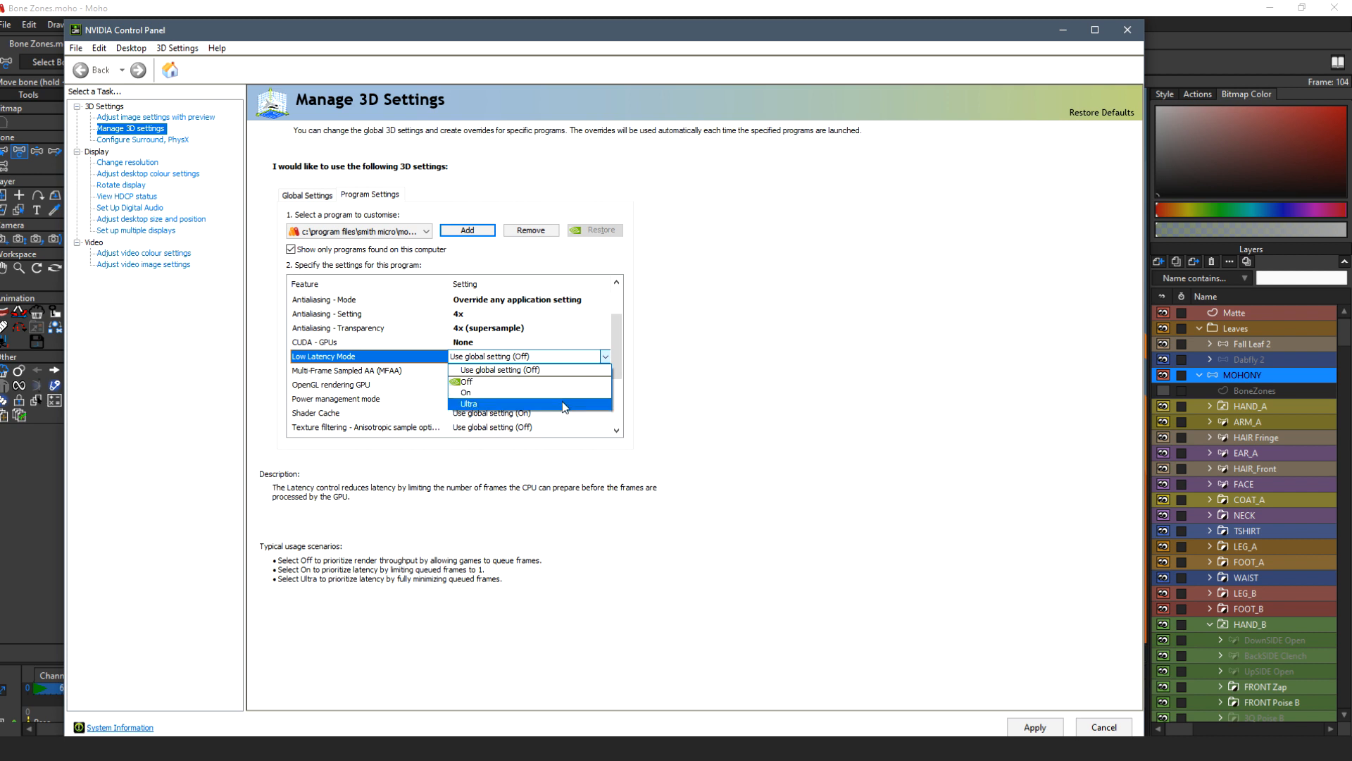
{"action": "left_click", "coordinate": [466, 403]}
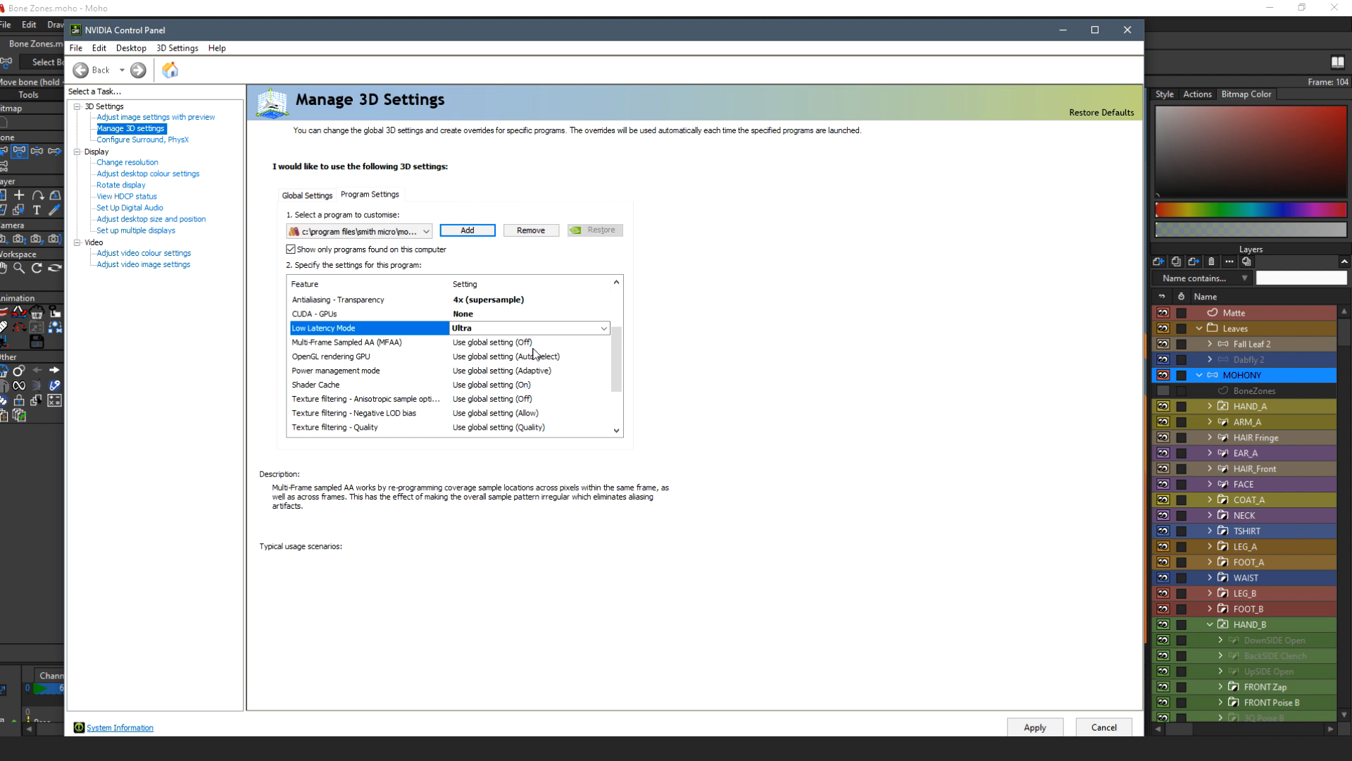
{"action": "mouse_move", "coordinate": [584, 354]}
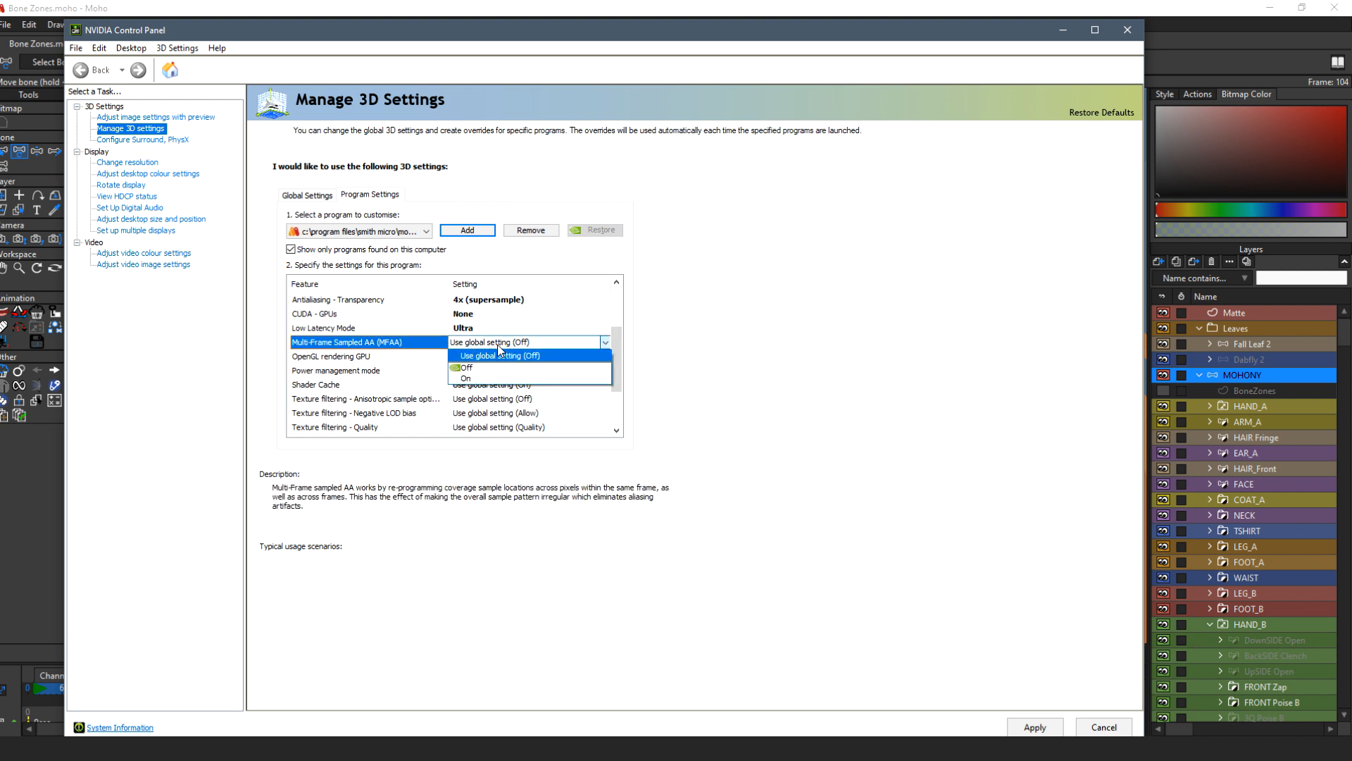
{"action": "left_click", "coordinate": [467, 378]}
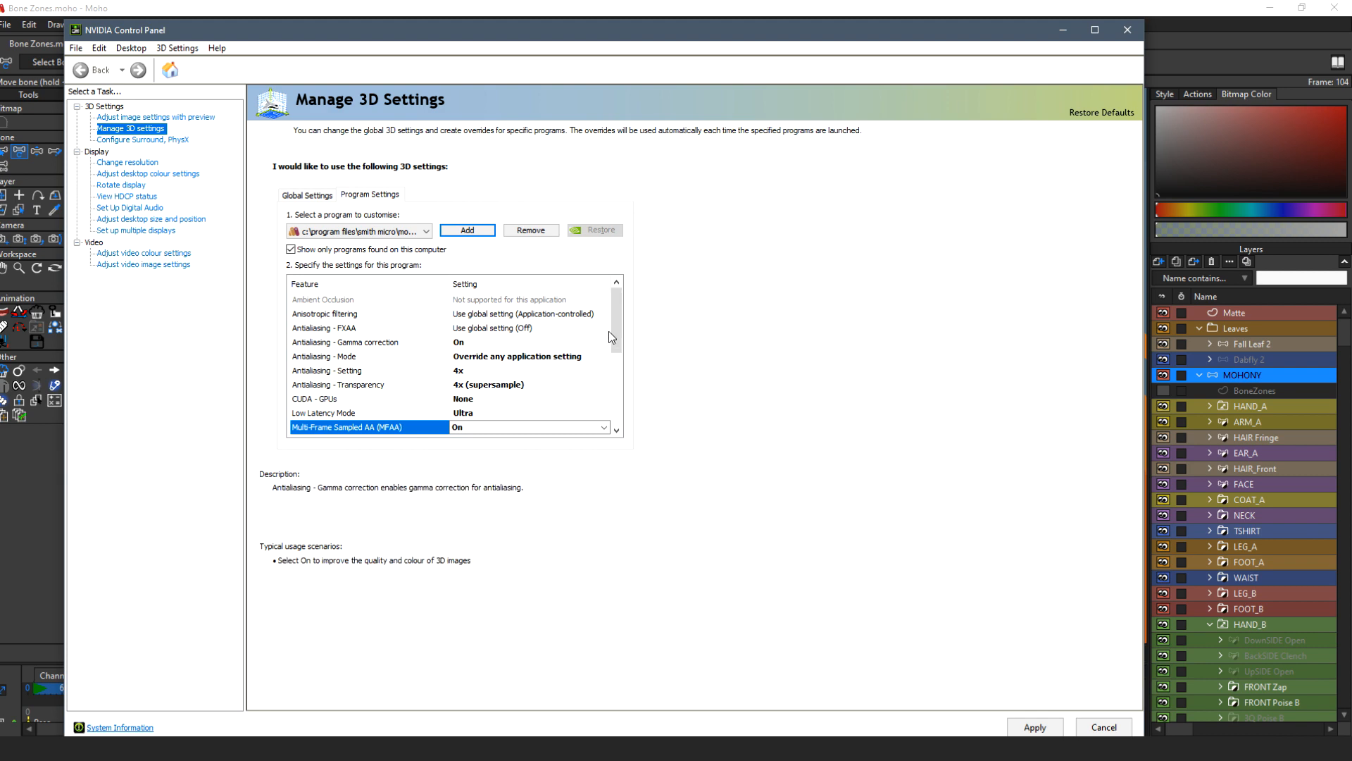
Step: Render Moho's OpenGL on the GeForce GTX 1070 and prefer maximum performance power management
{"action": "scroll", "scroll_direction": "down", "scroll_amount": 3}
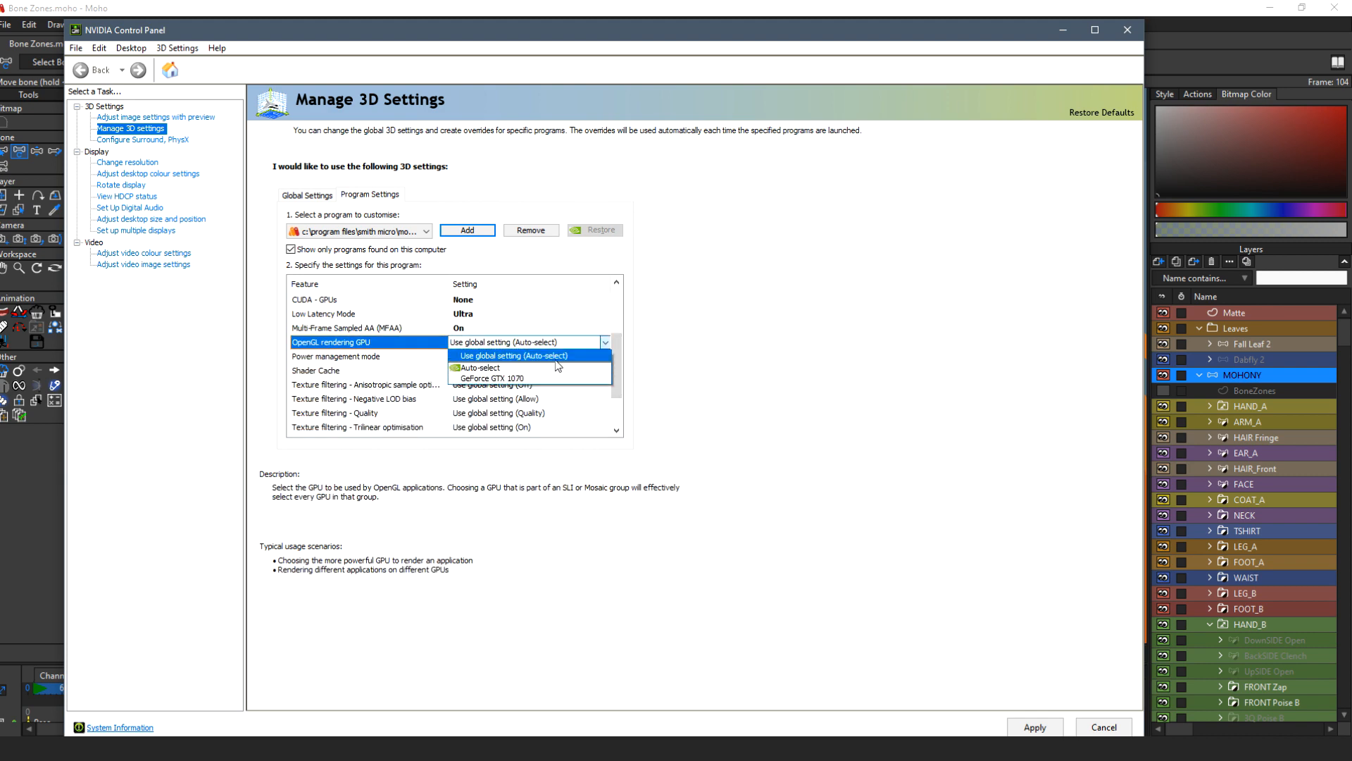
{"action": "left_click", "coordinate": [495, 377]}
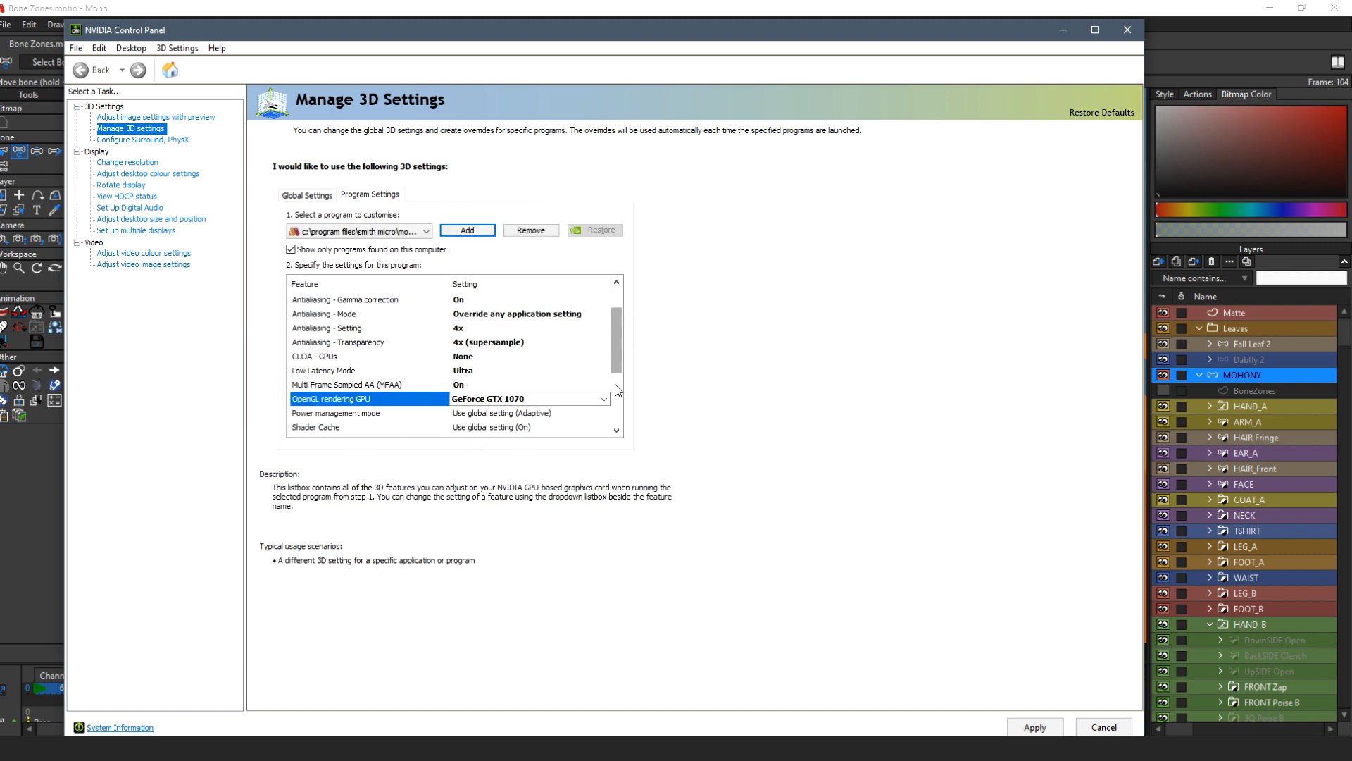
{"action": "scroll", "scroll_direction": "down", "scroll_amount": 3}
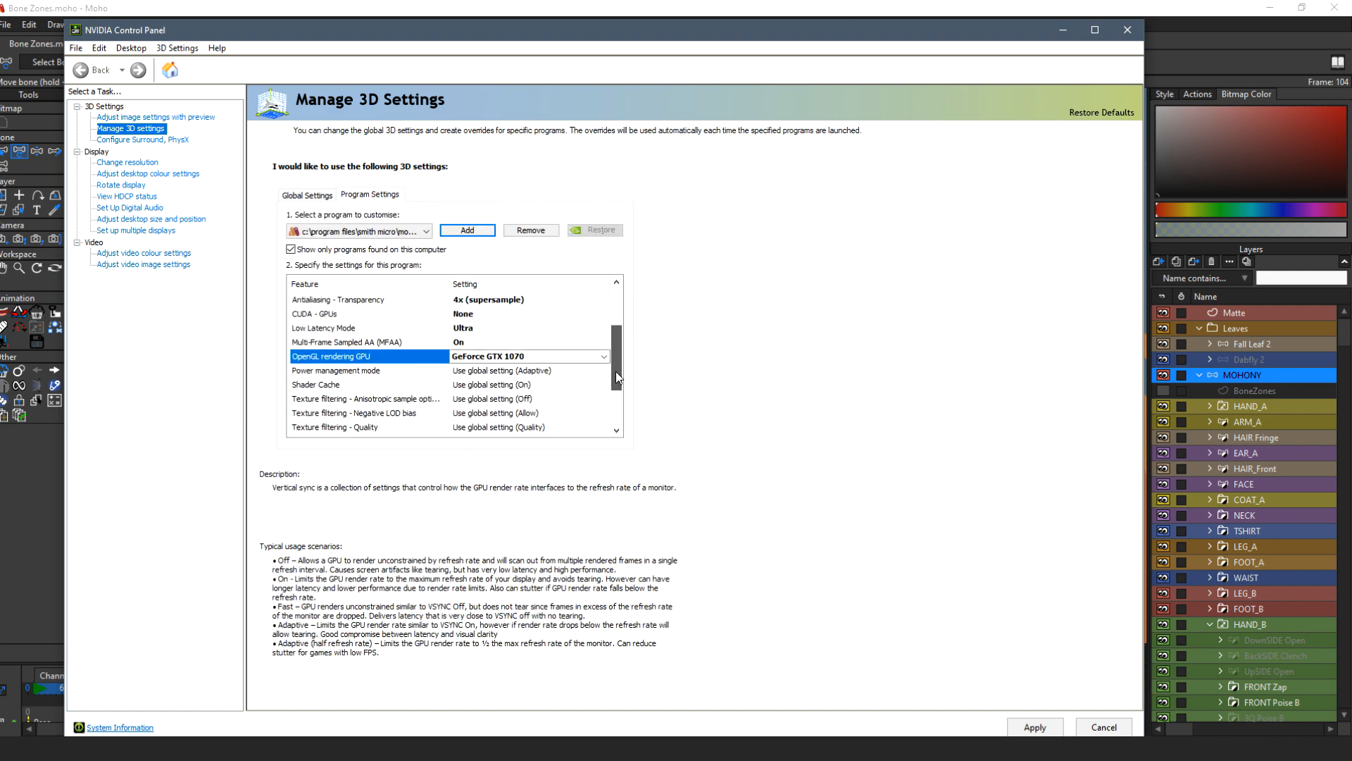
{"action": "left_click", "coordinate": [604, 370]}
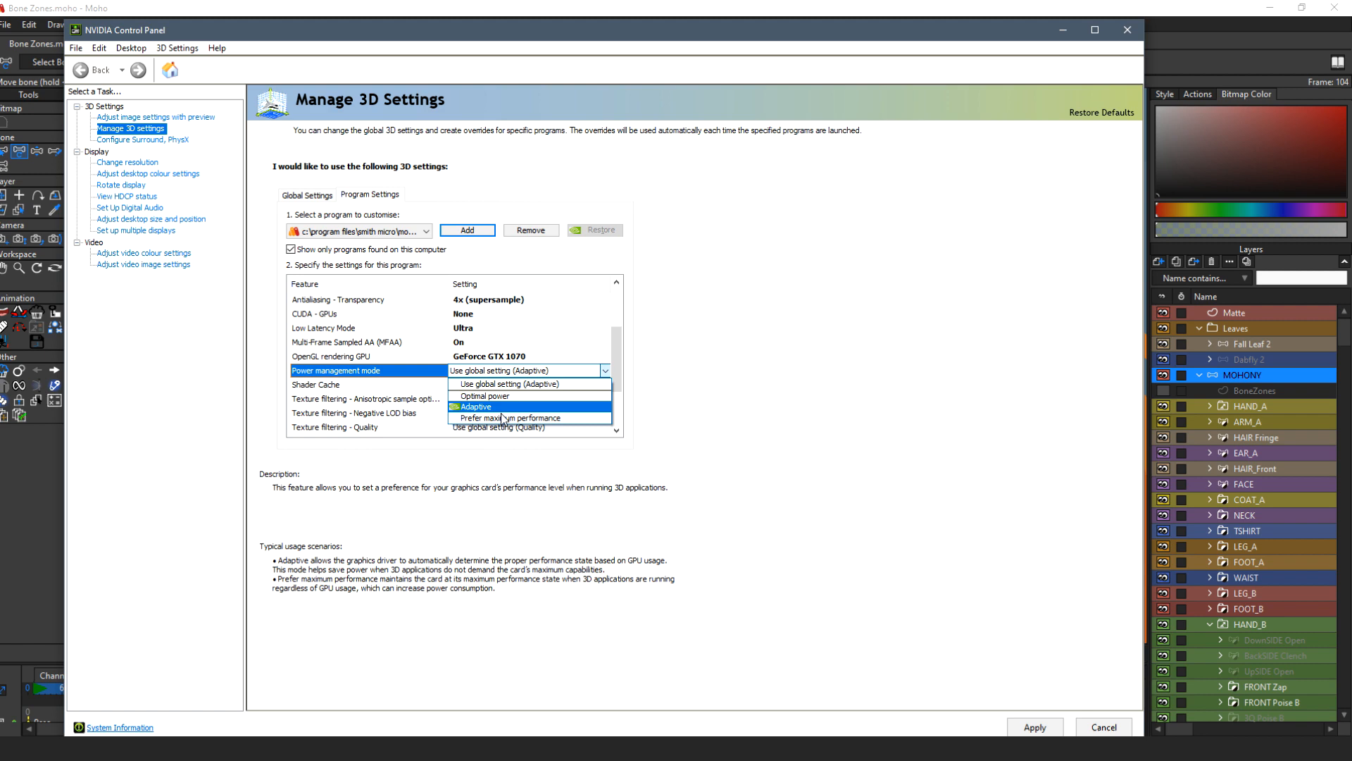
{"action": "left_click", "coordinate": [511, 419]}
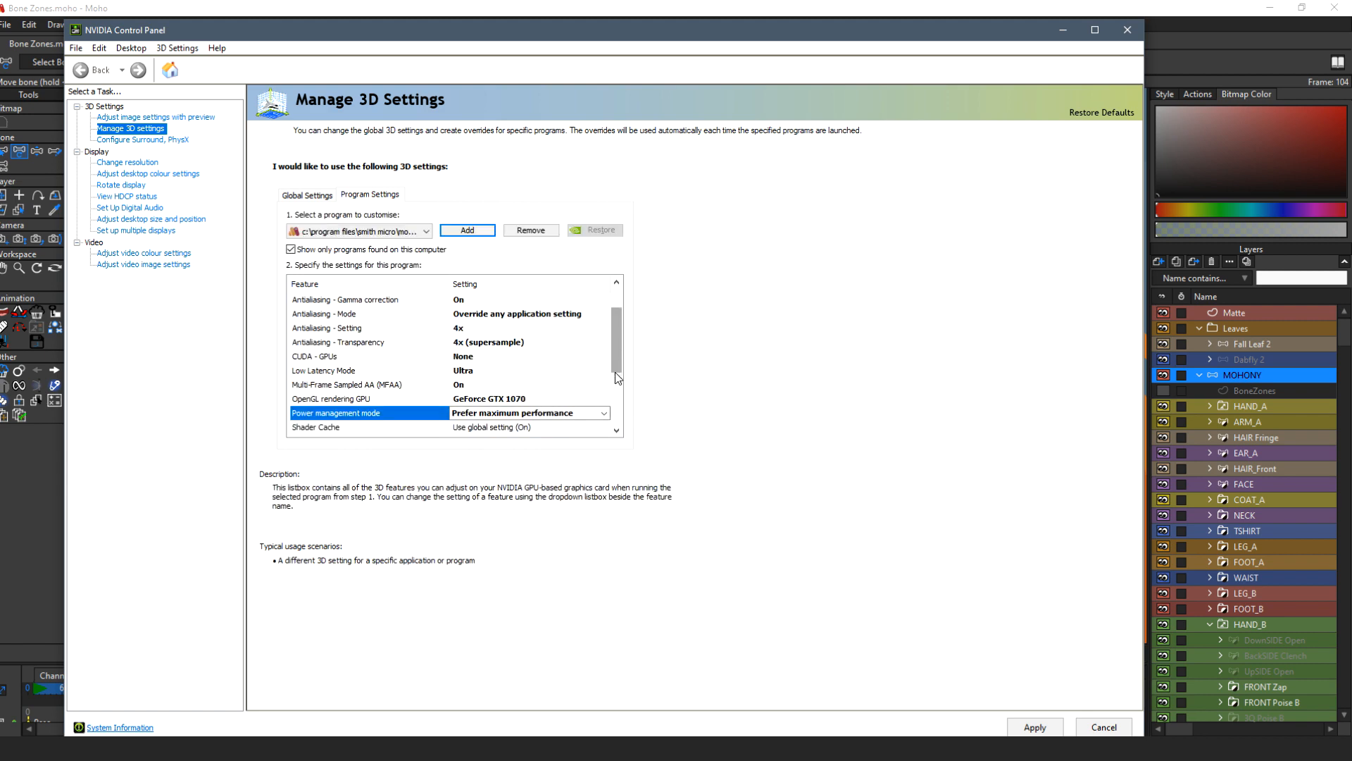
{"action": "scroll", "scroll_direction": "down", "scroll_amount": 3}
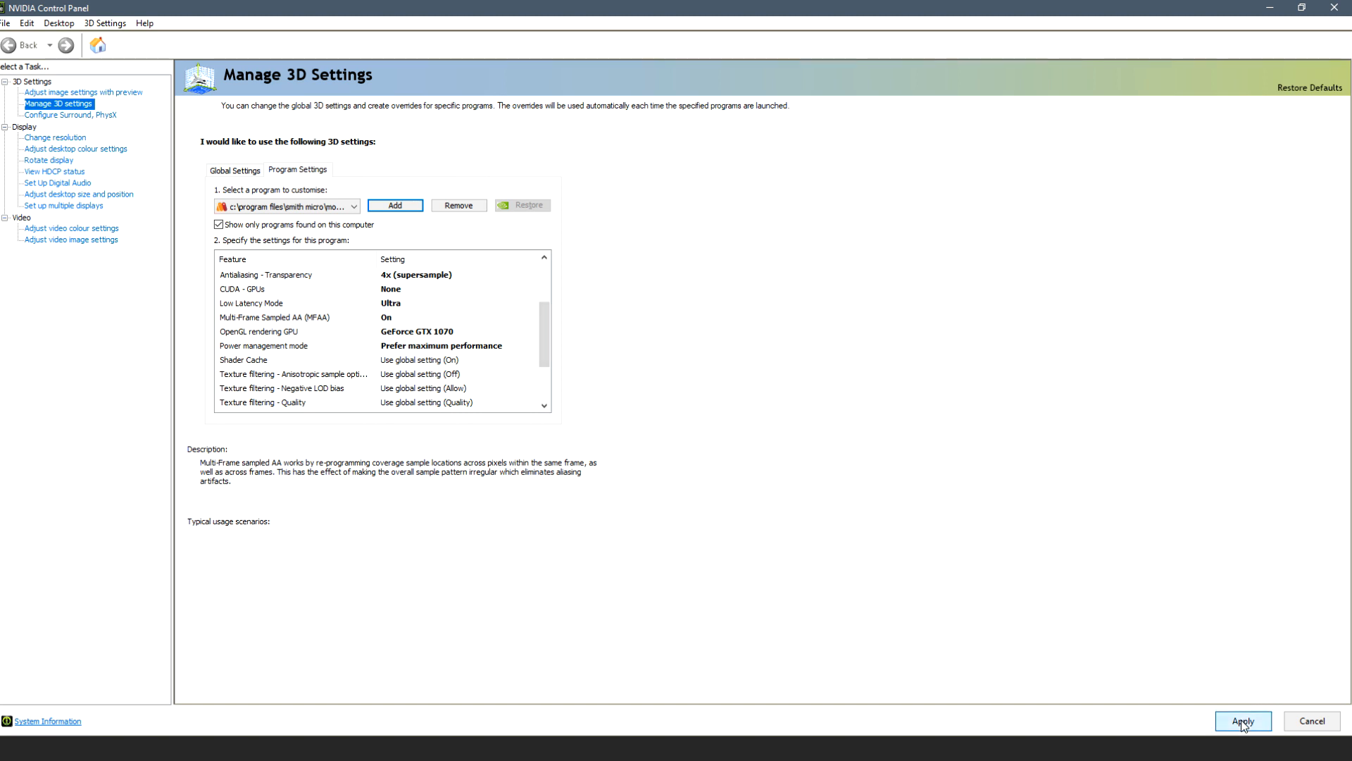
{"action": "mouse_move", "coordinate": [907, 731]}
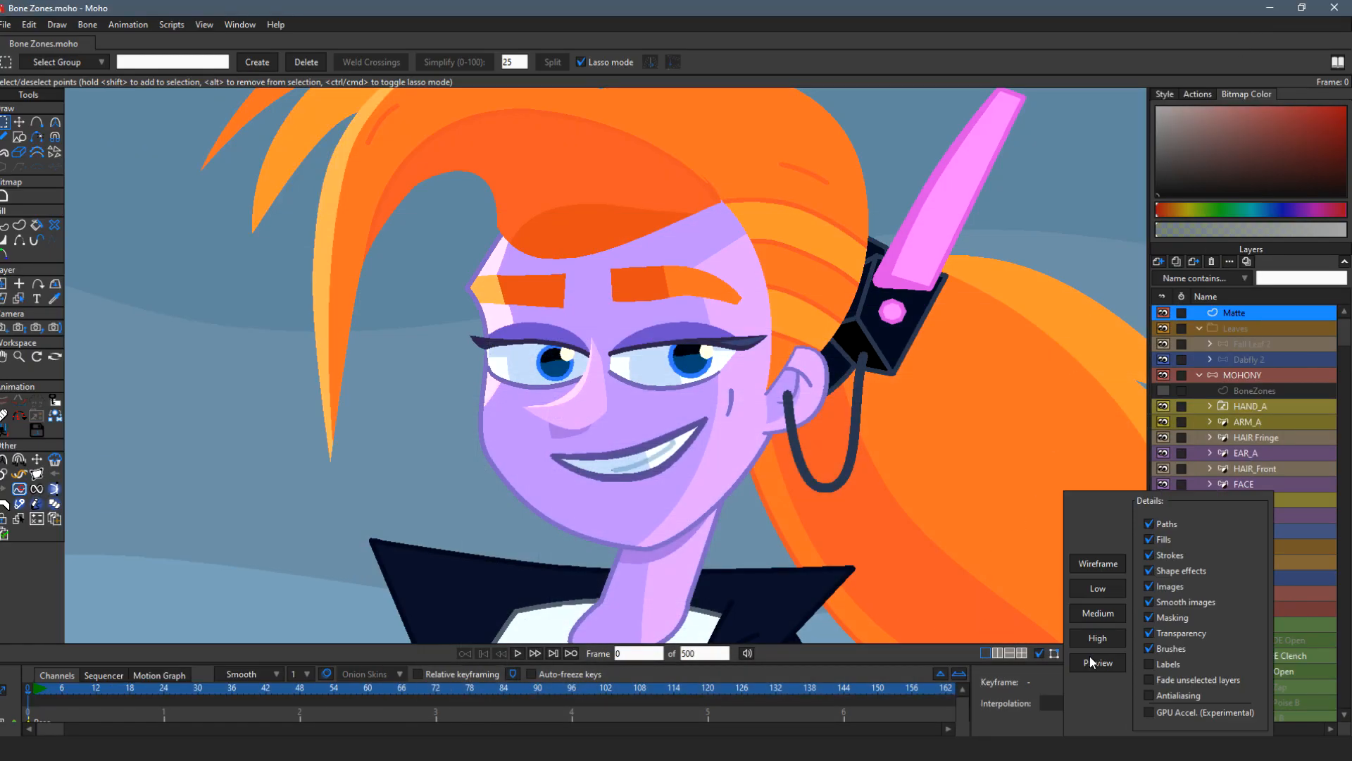
{"action": "mouse_move", "coordinate": [878, 660]}
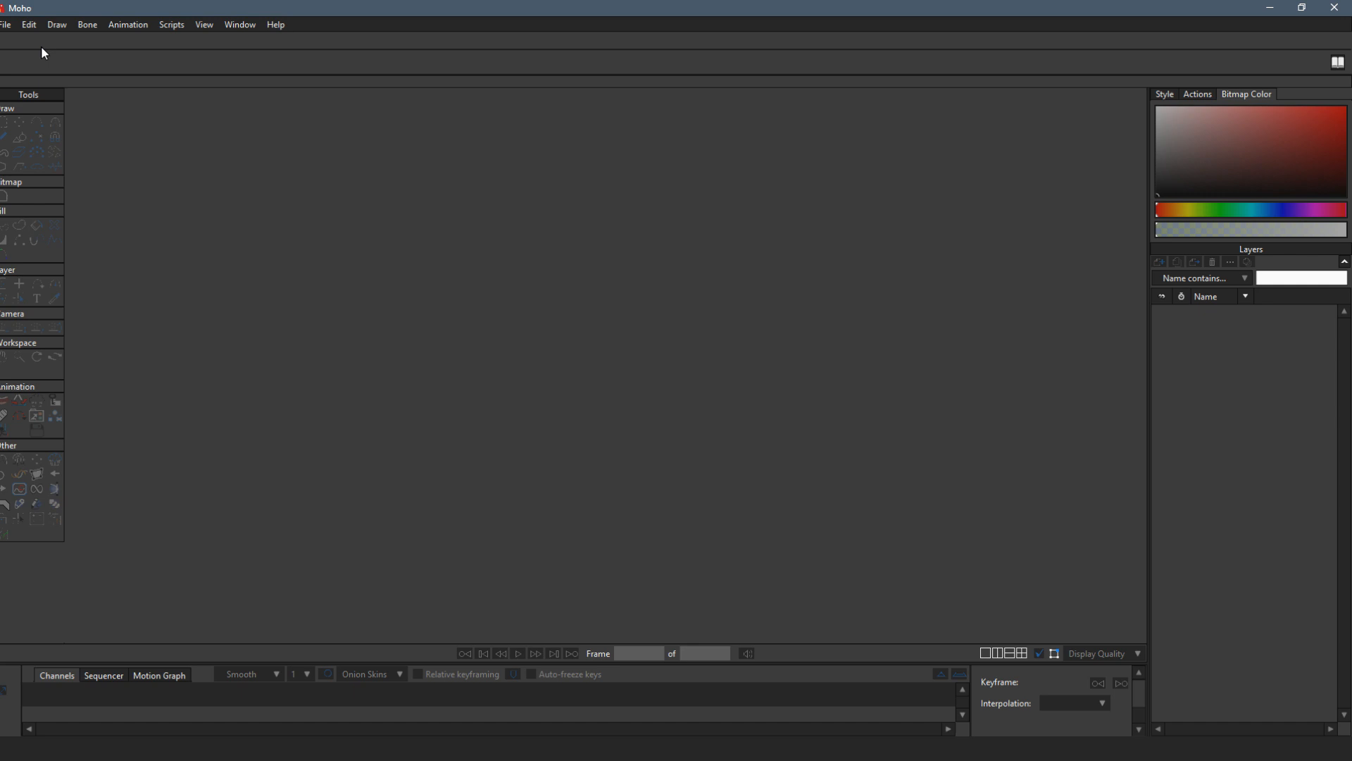
Step: Reopen Bone Zones.moho through File > Open
{"action": "left_click", "coordinate": [7, 24]}
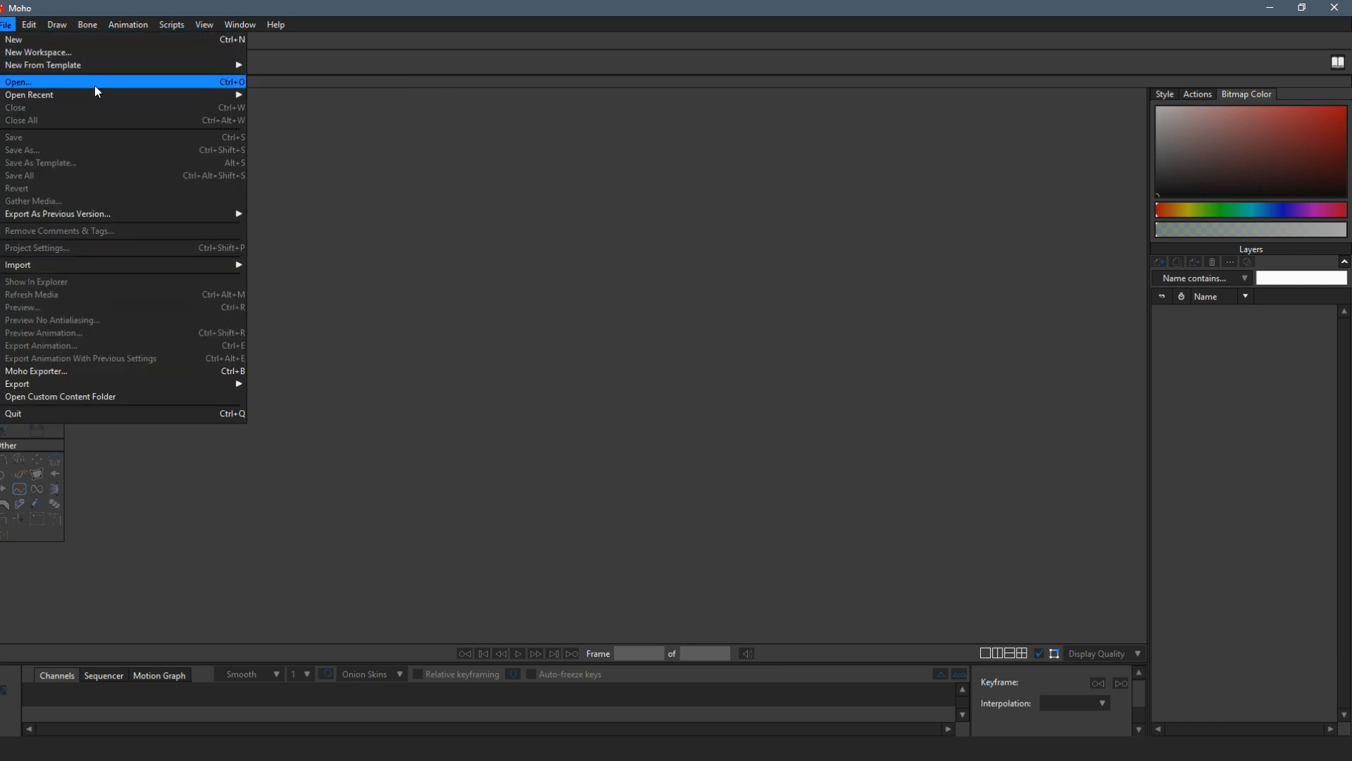
{"action": "left_click", "coordinate": [16, 81]}
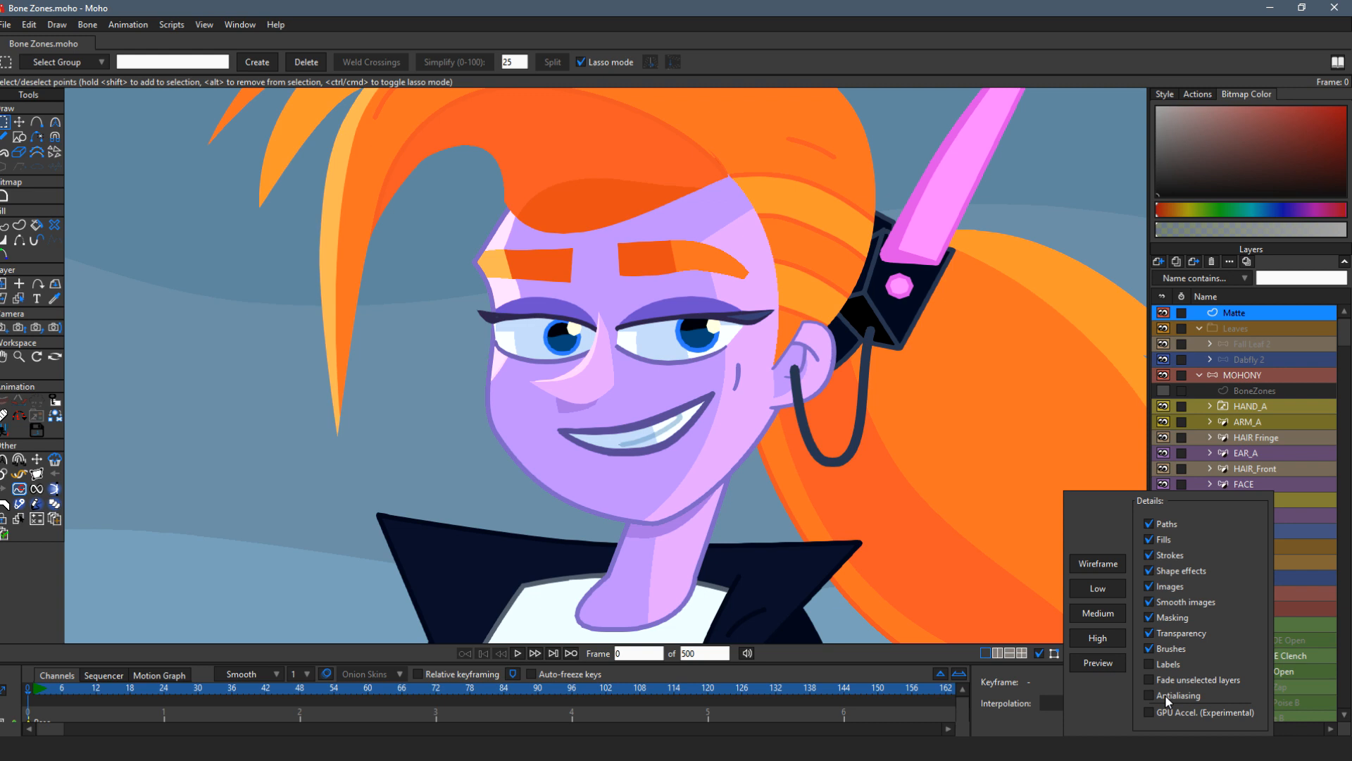
Step: Tick Antialiasing in the Display Quality popup of the reopened project
{"action": "left_click", "coordinate": [1149, 695]}
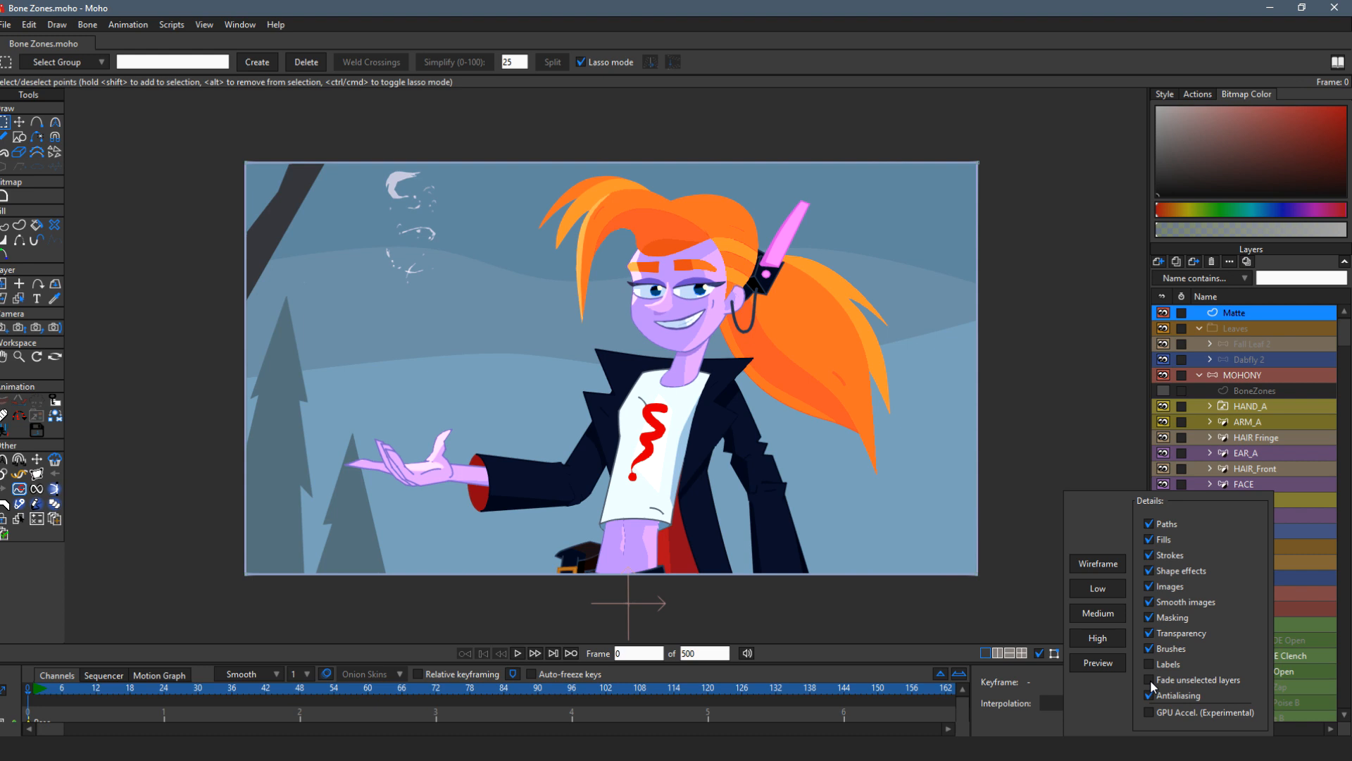
{"action": "left_click", "coordinate": [1149, 695]}
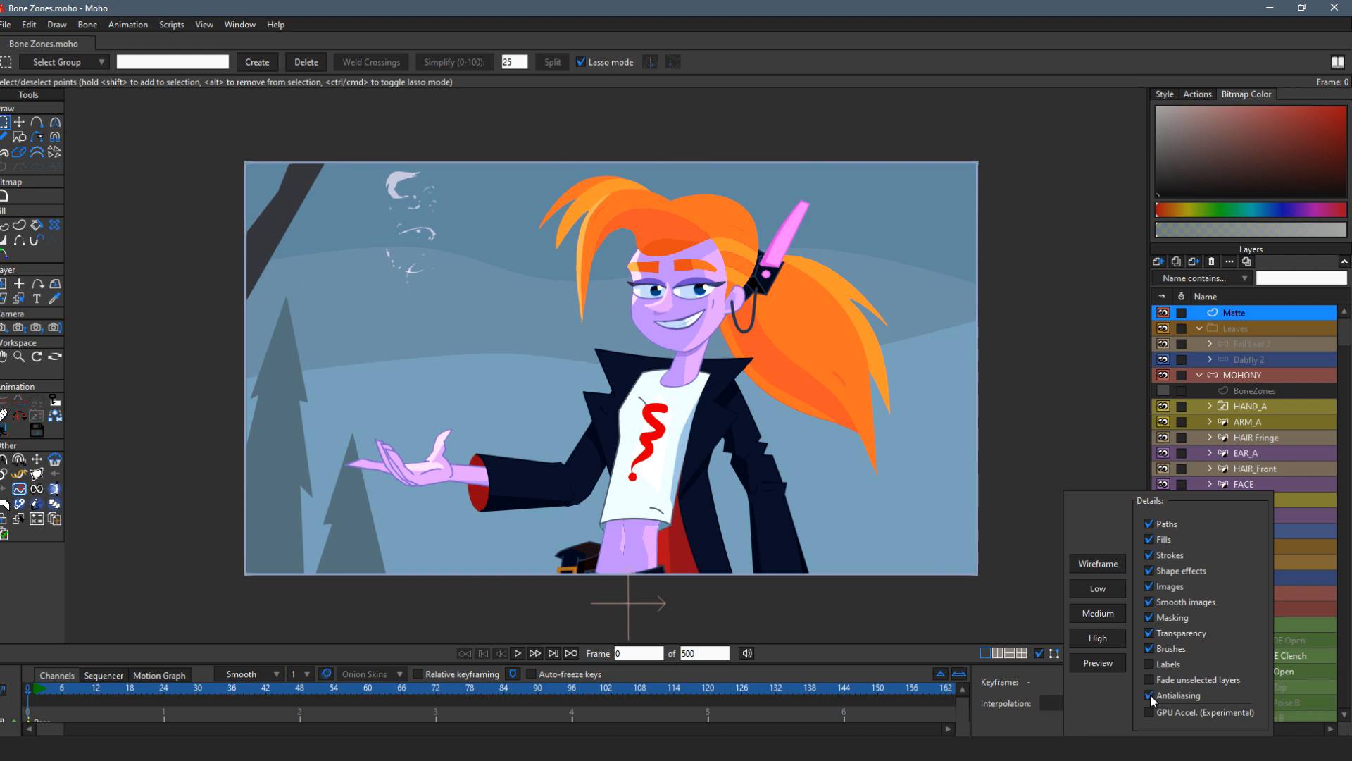
{"action": "mouse_move", "coordinate": [826, 468]}
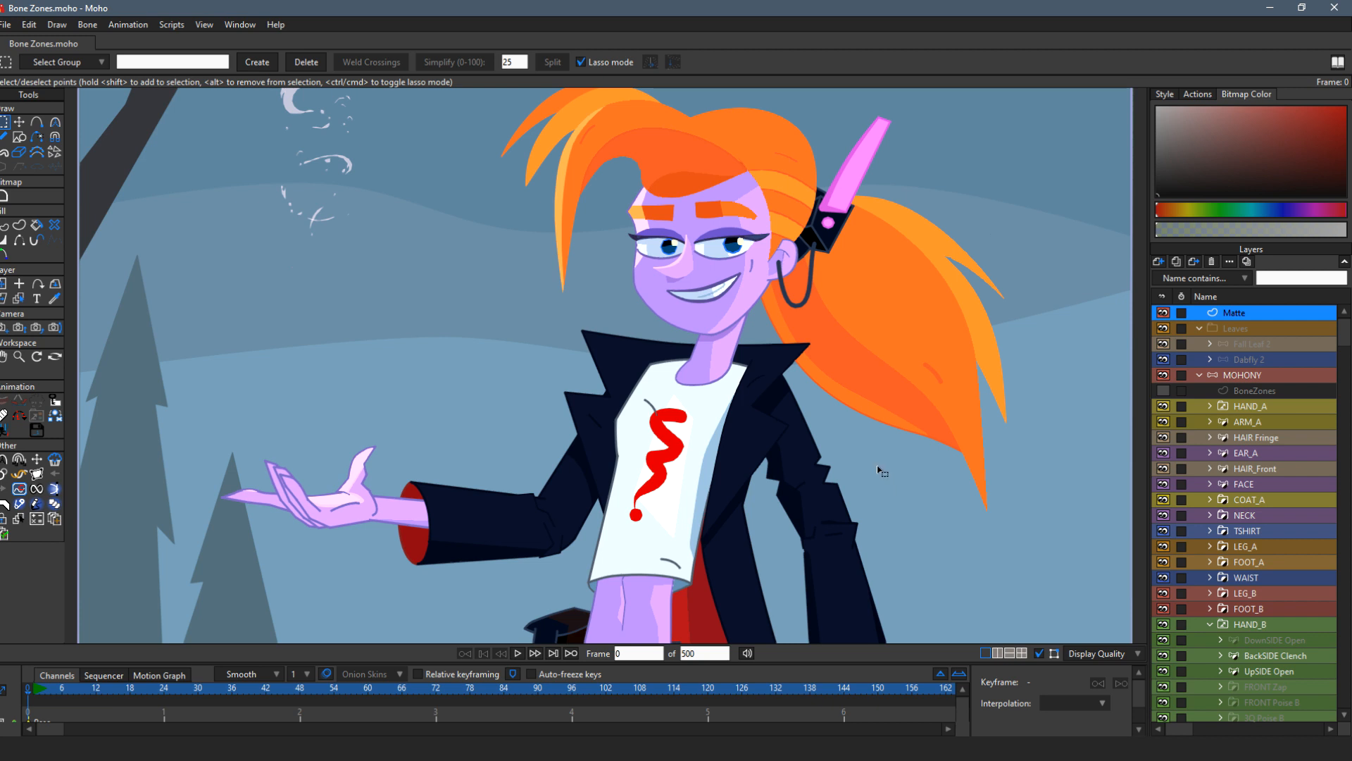
{"action": "mouse_move", "coordinate": [844, 276]}
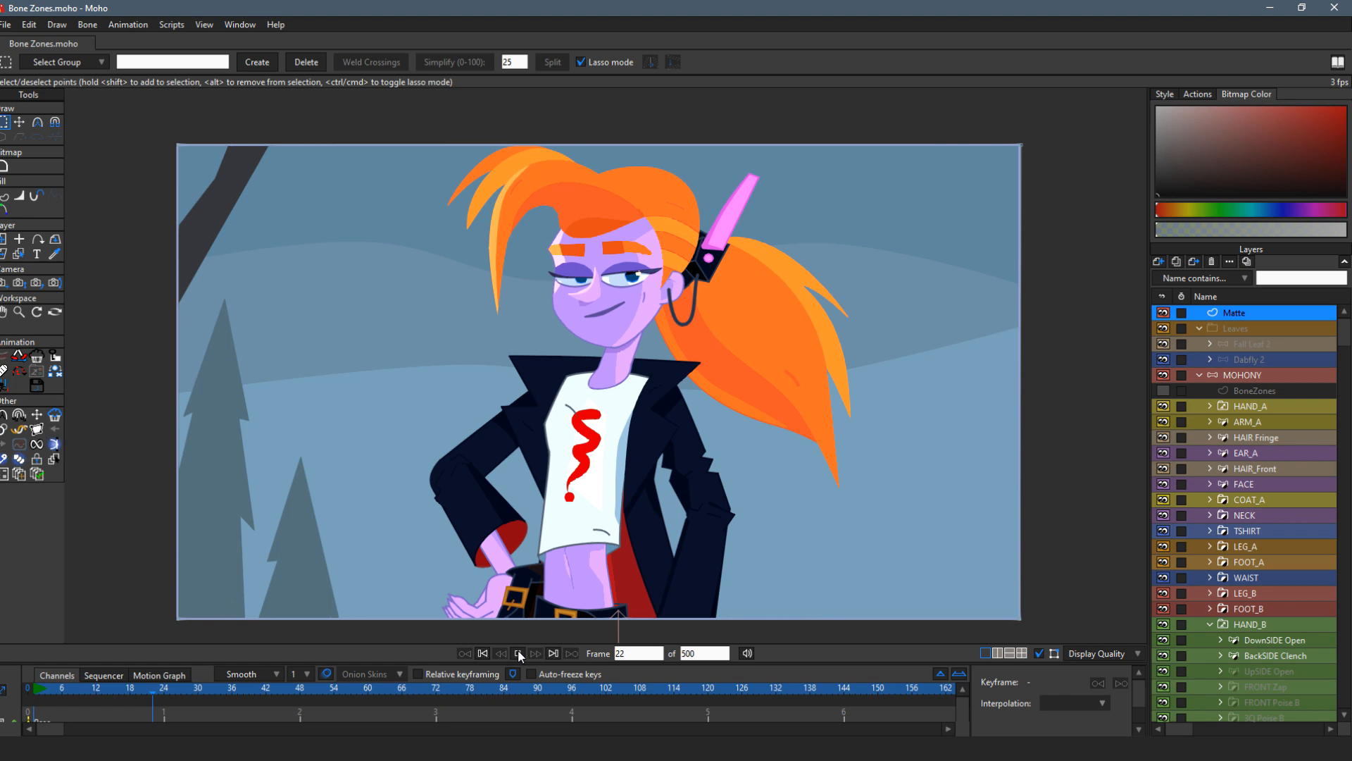
Step: Play the Bone Zones animation and stop it at frame 160
{"action": "left_click", "coordinate": [517, 653]}
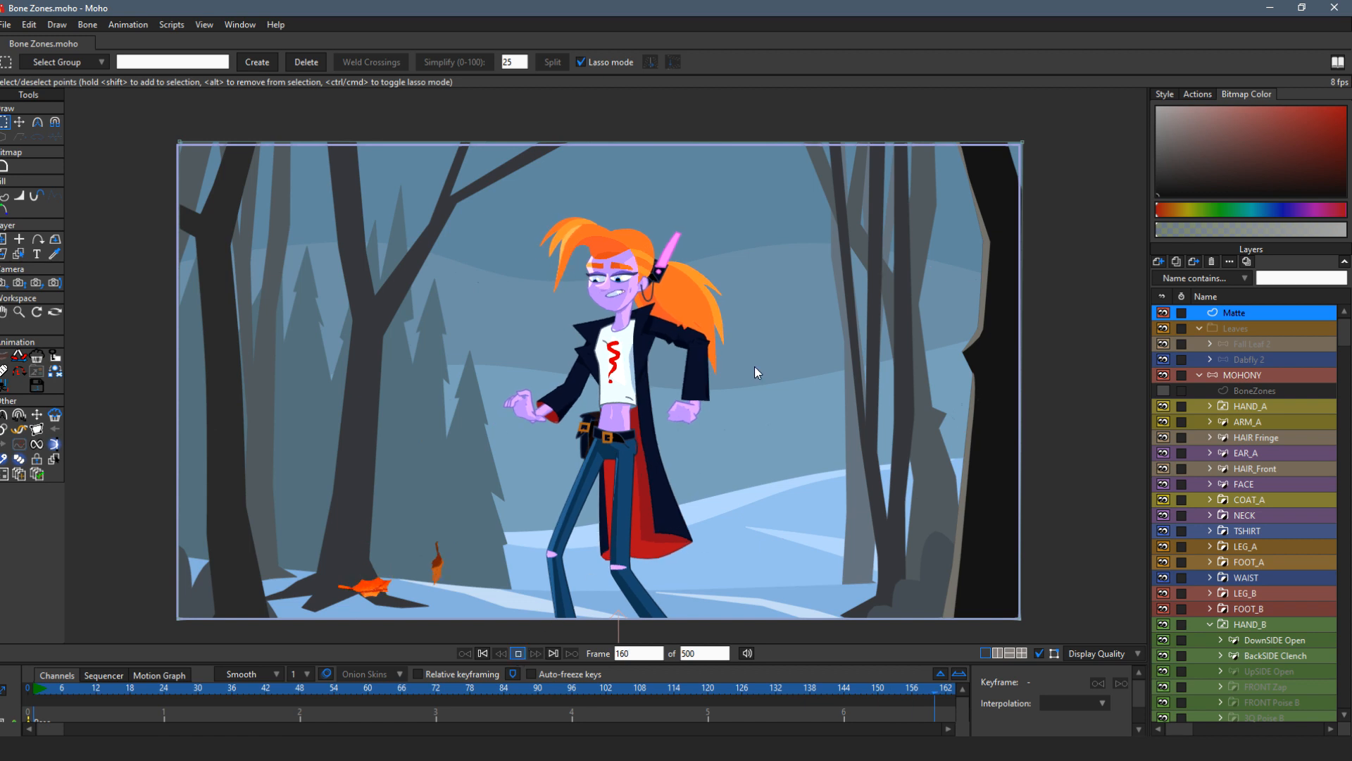
{"action": "left_click", "coordinate": [518, 653]}
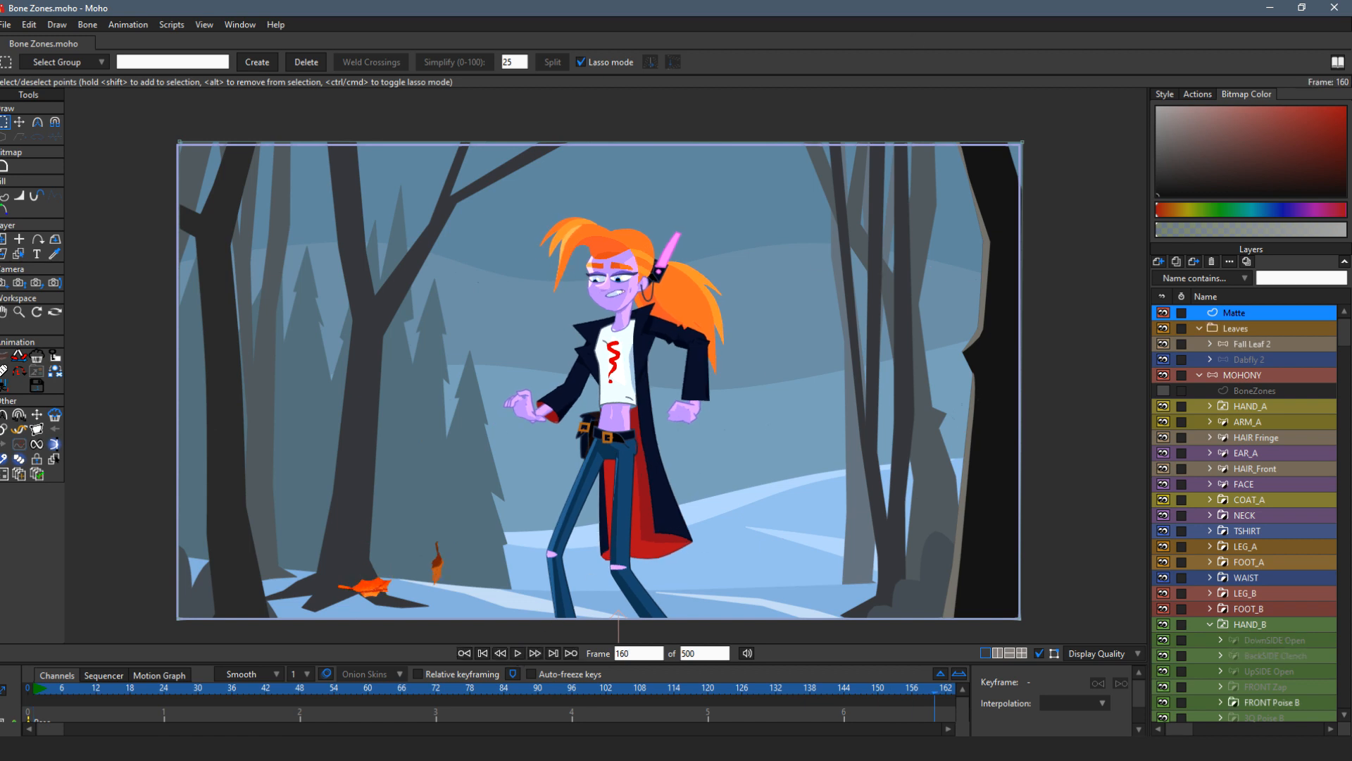